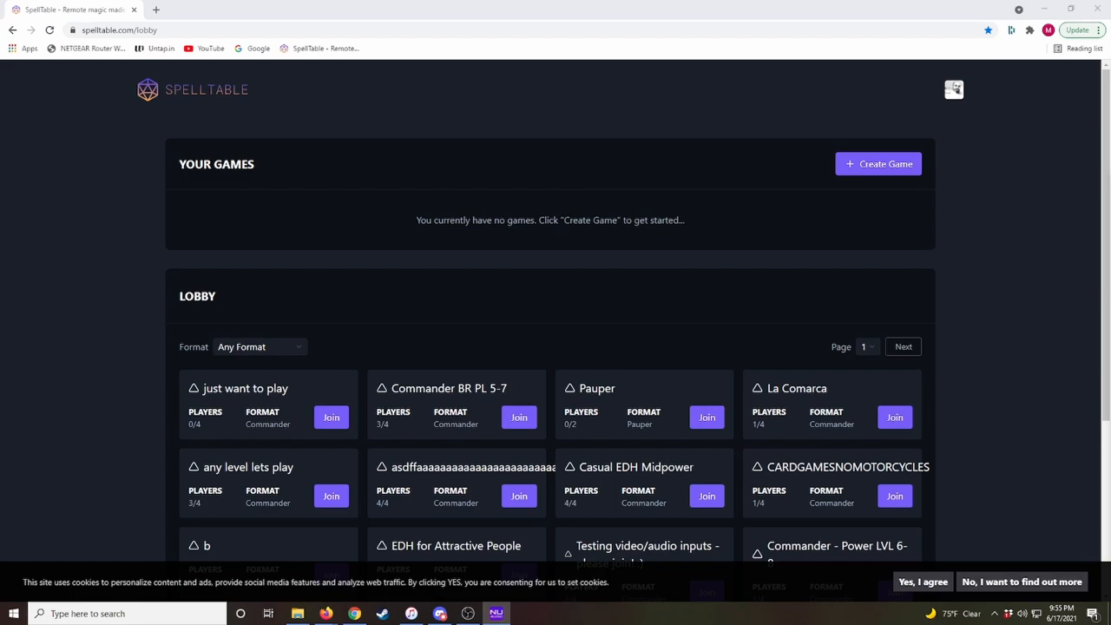
mouse_move(1032, 297)
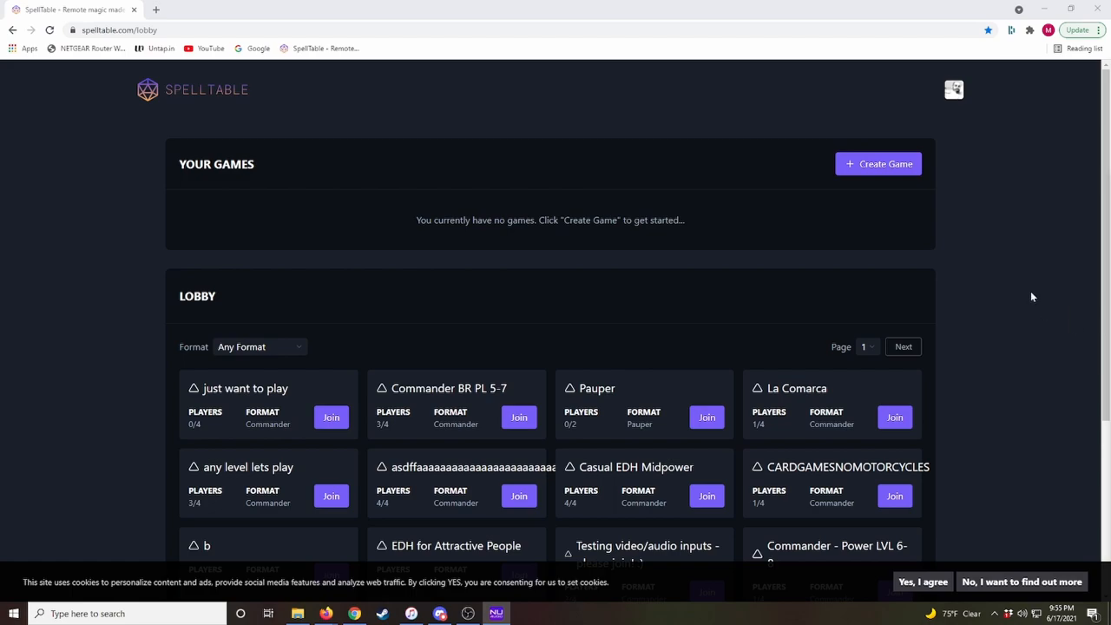
mouse_move(983, 198)
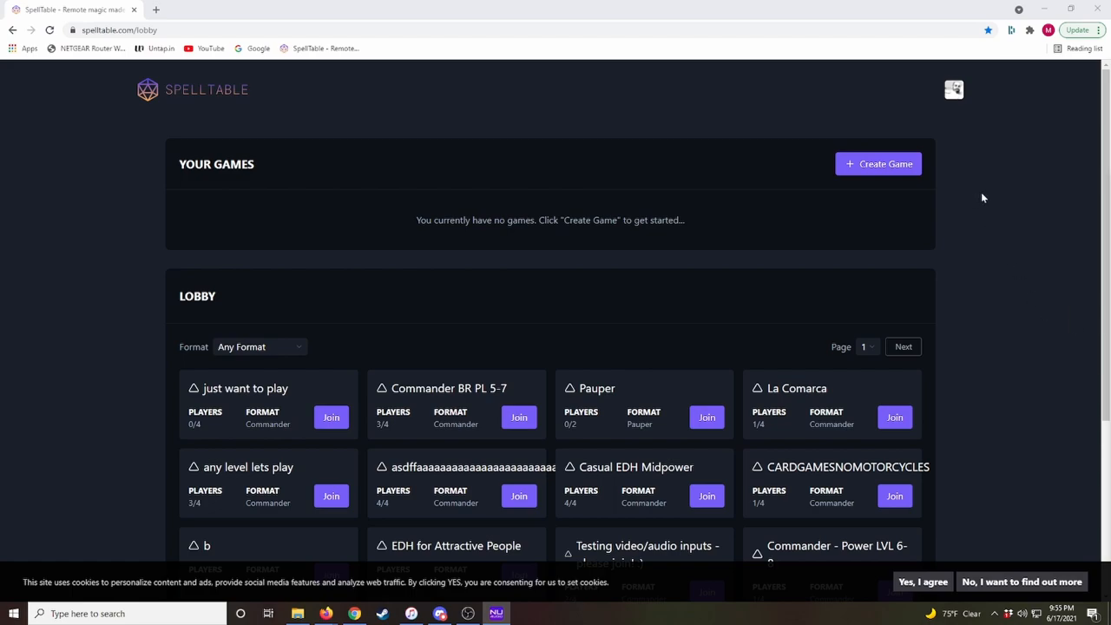
mouse_move(982, 202)
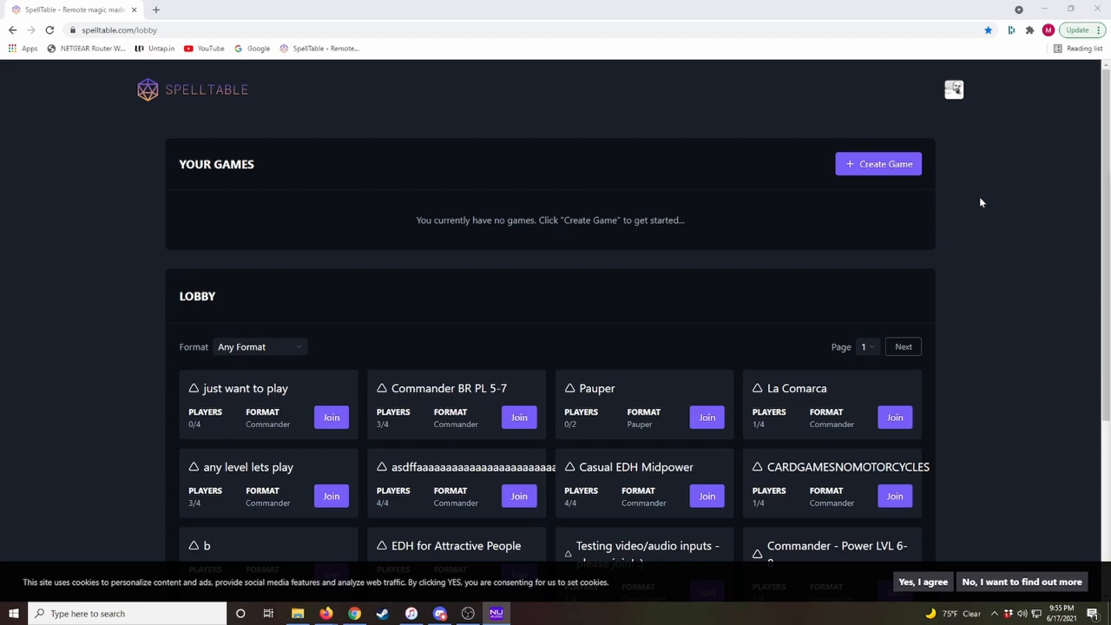
mouse_move(1011, 213)
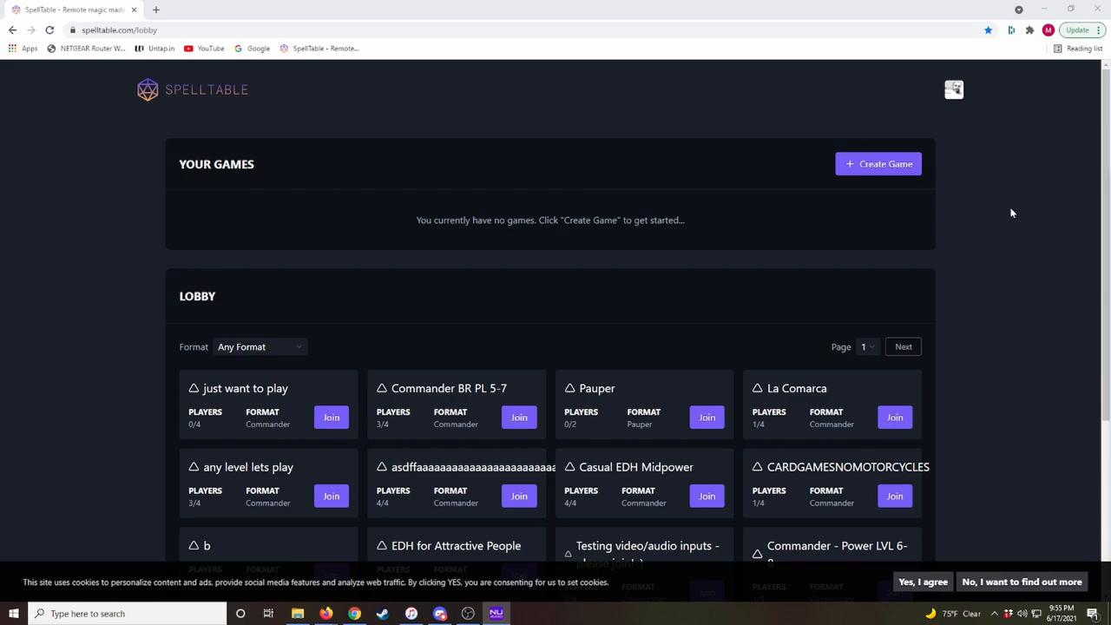
mouse_move(743, 115)
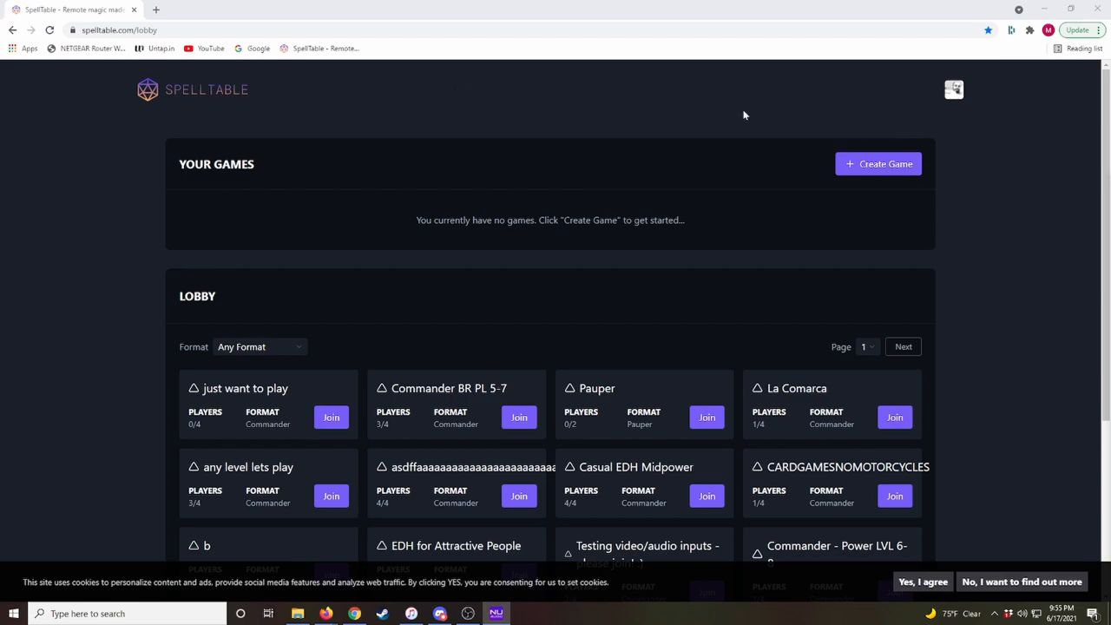
mouse_move(954, 90)
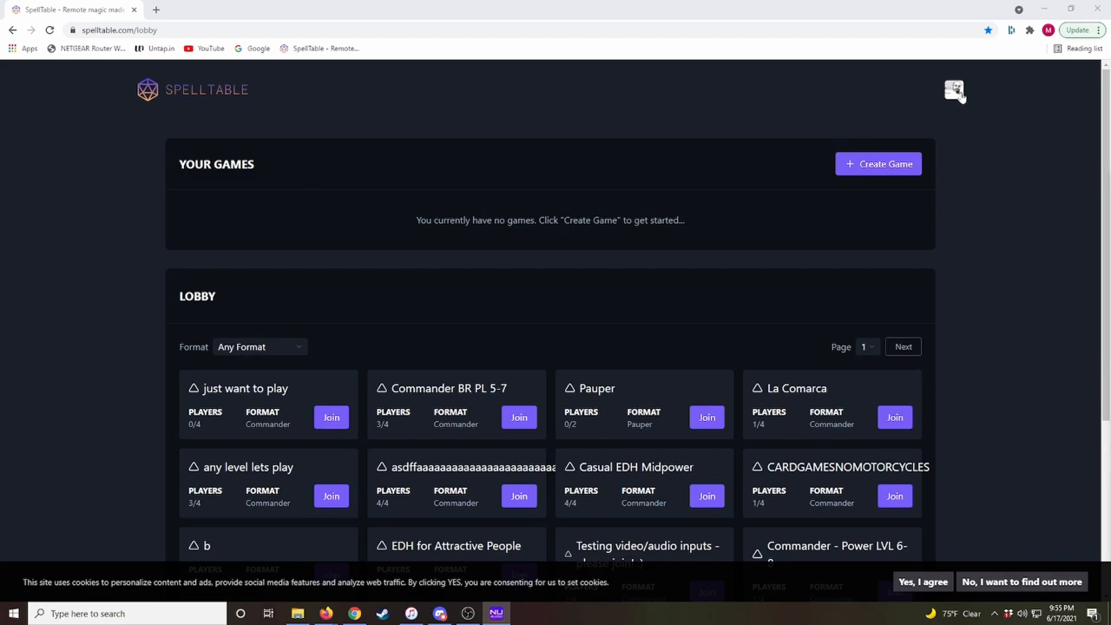
mouse_move(283, 132)
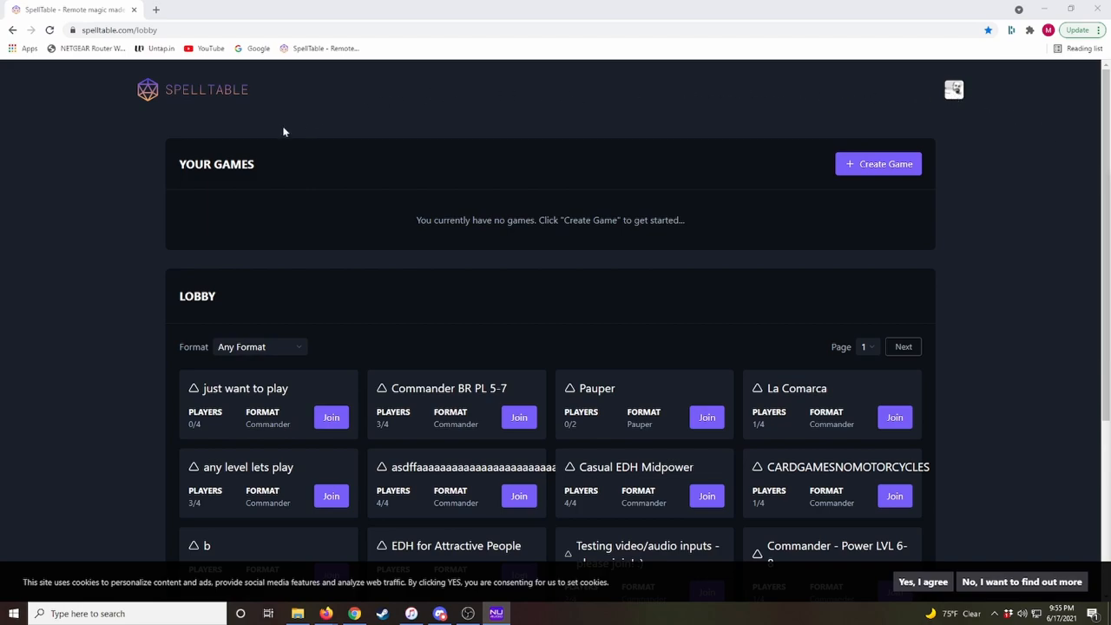
Filter the lobby's open-games list to the Commander format.
scroll("down", 3)
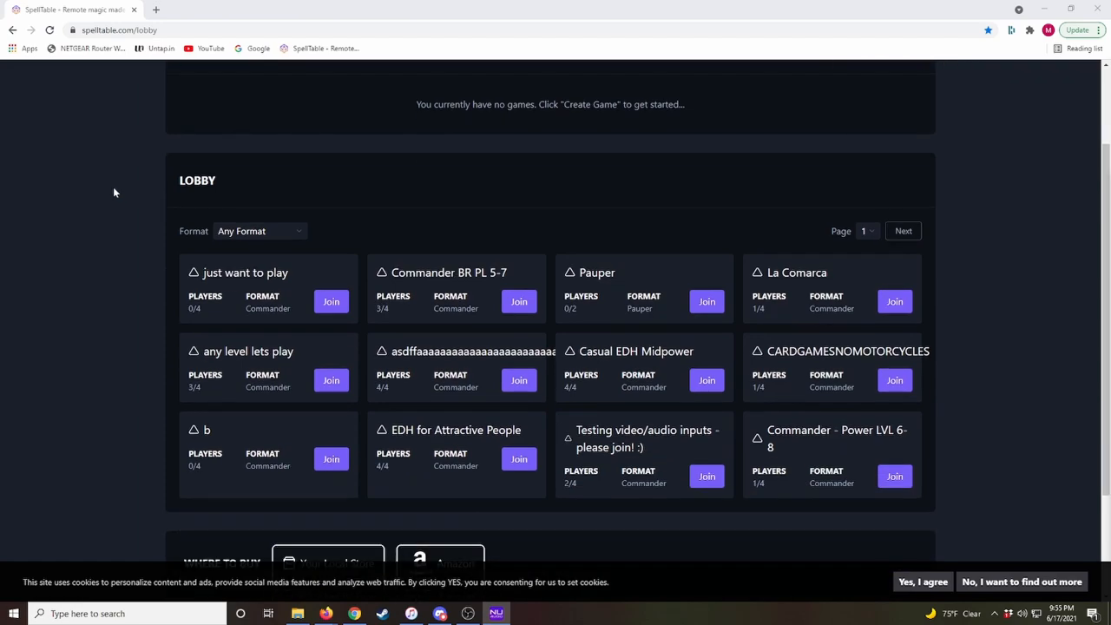
mouse_move(749, 224)
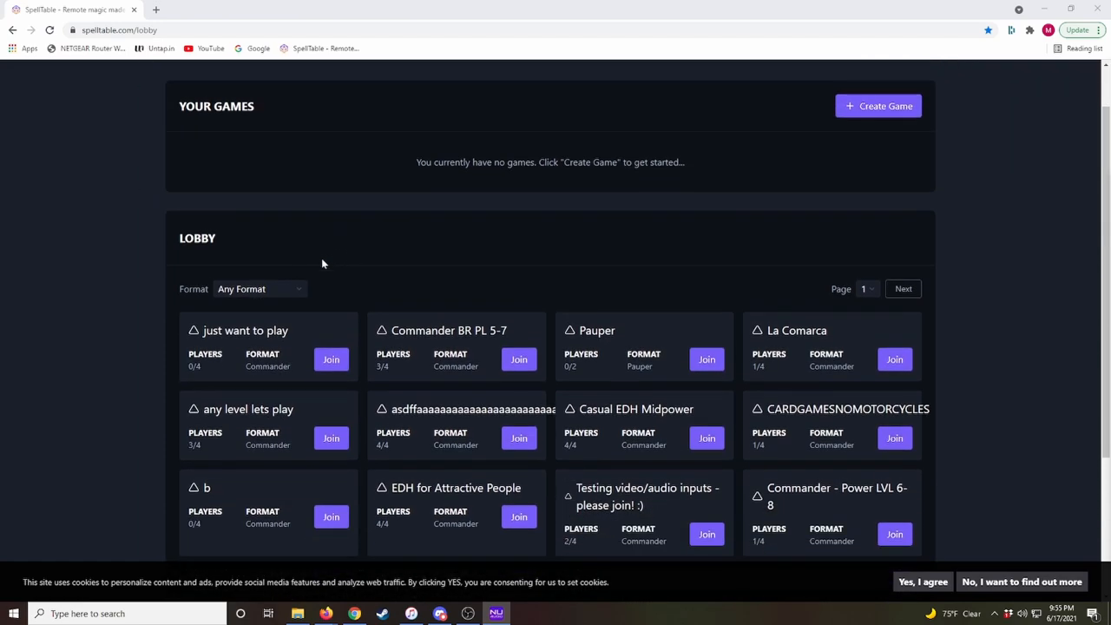
left_click(259, 288)
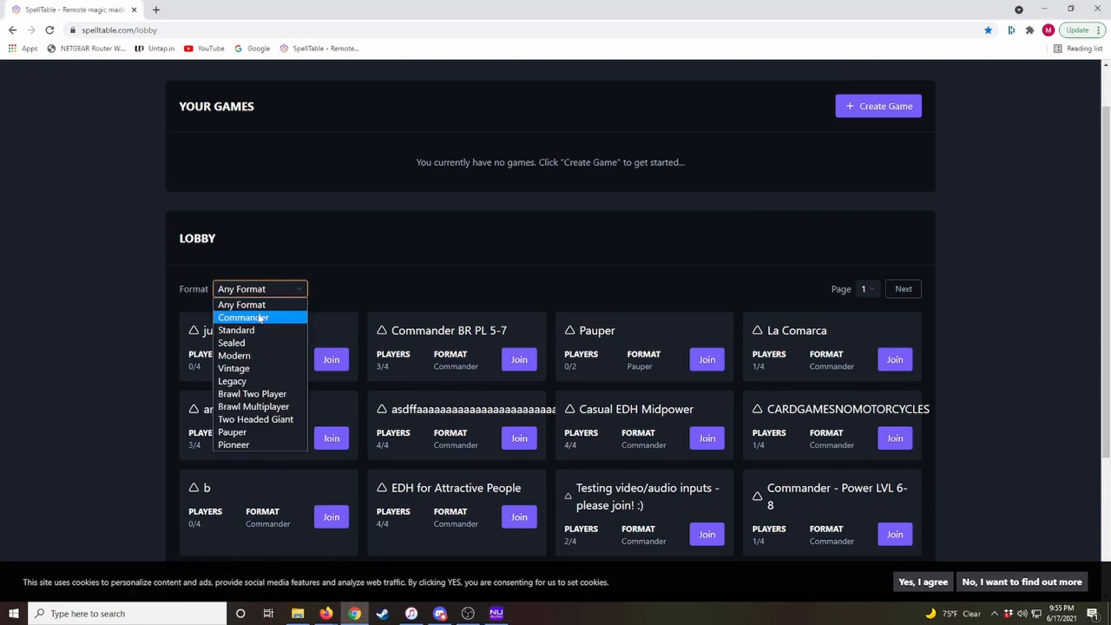
mouse_move(261, 319)
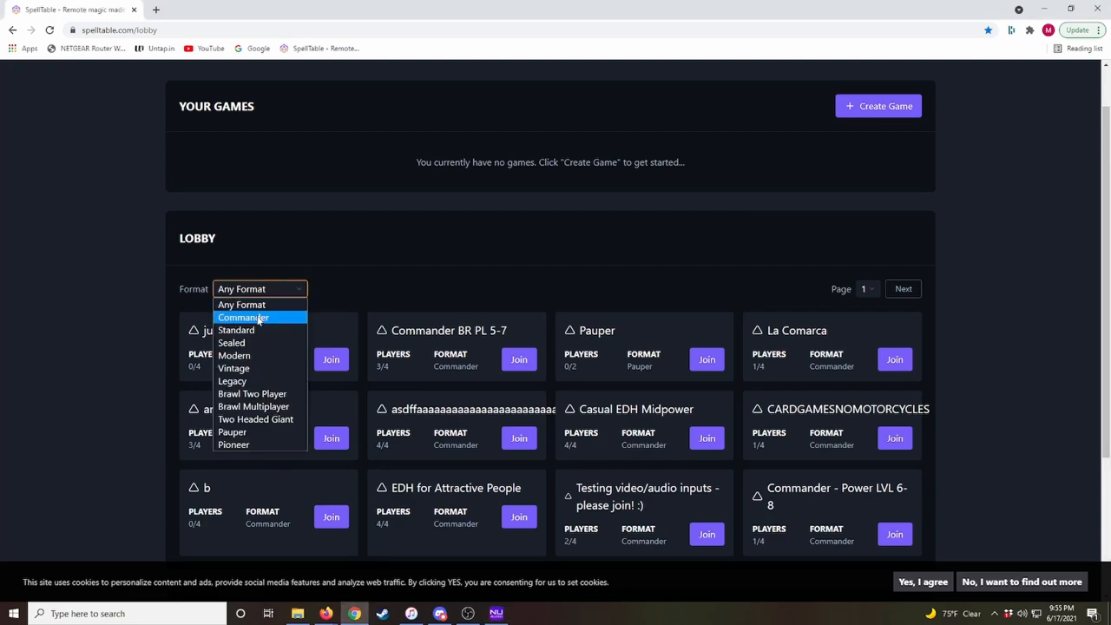
left_click(243, 317)
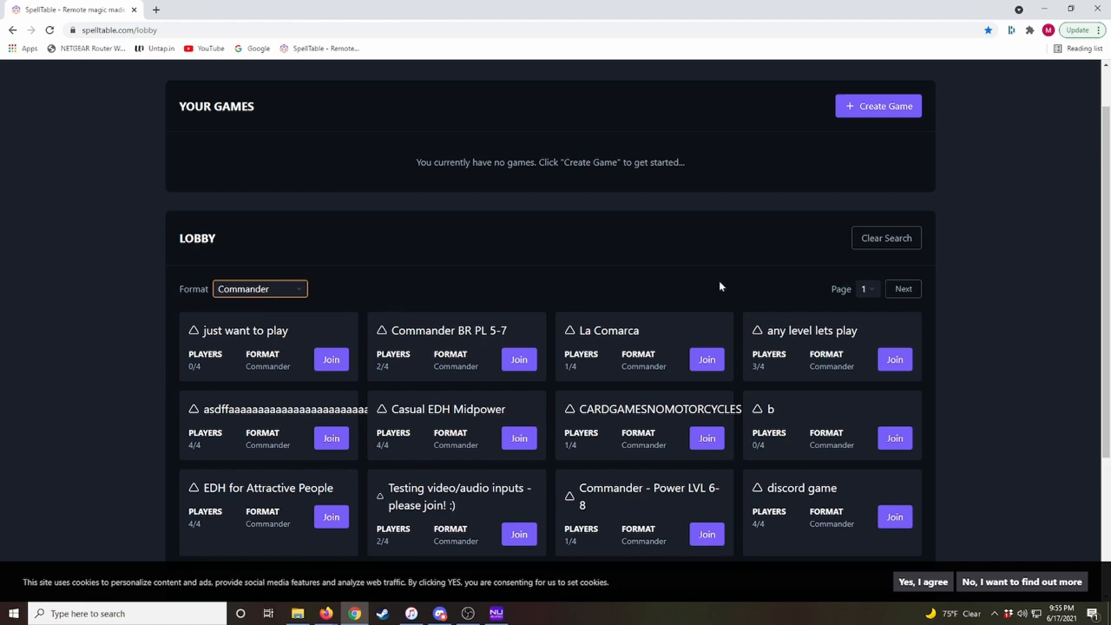
scroll("down", 3)
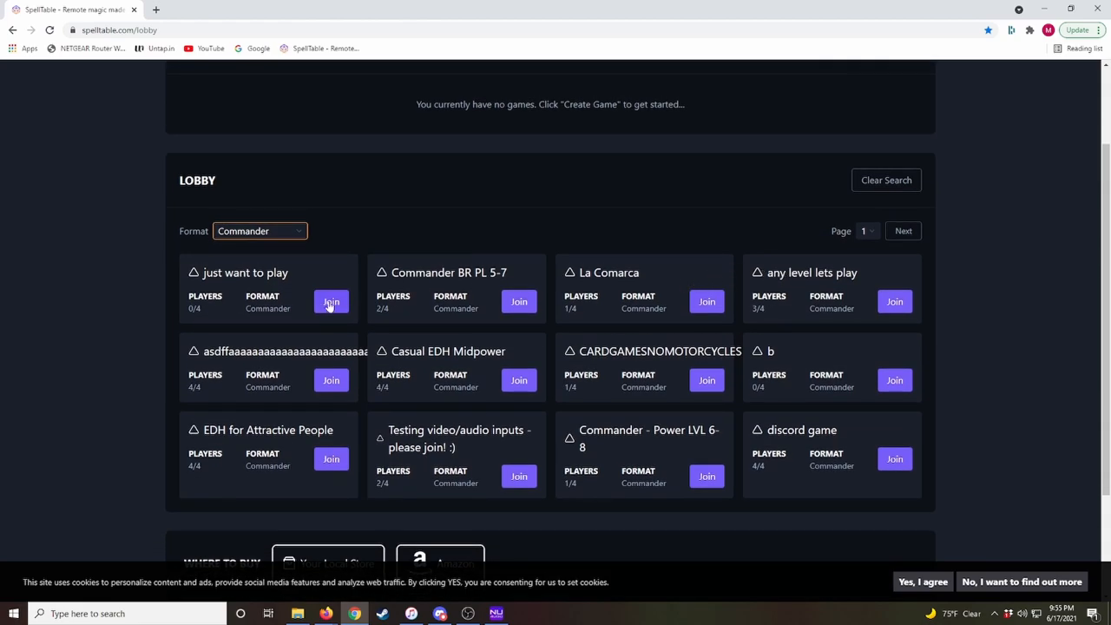
mouse_move(778, 346)
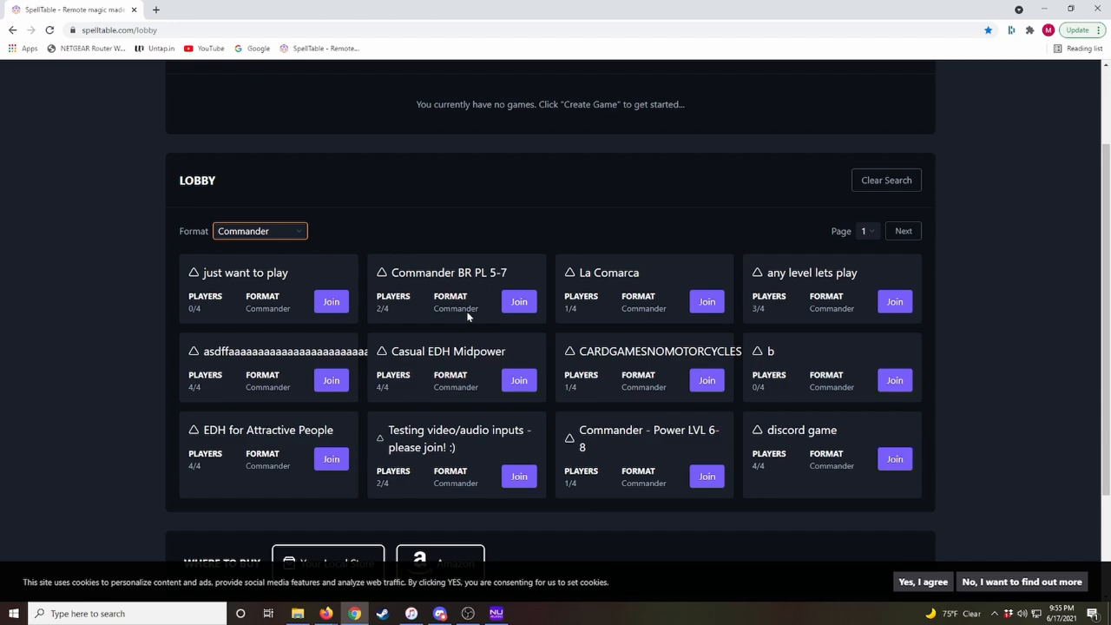
mouse_move(629, 328)
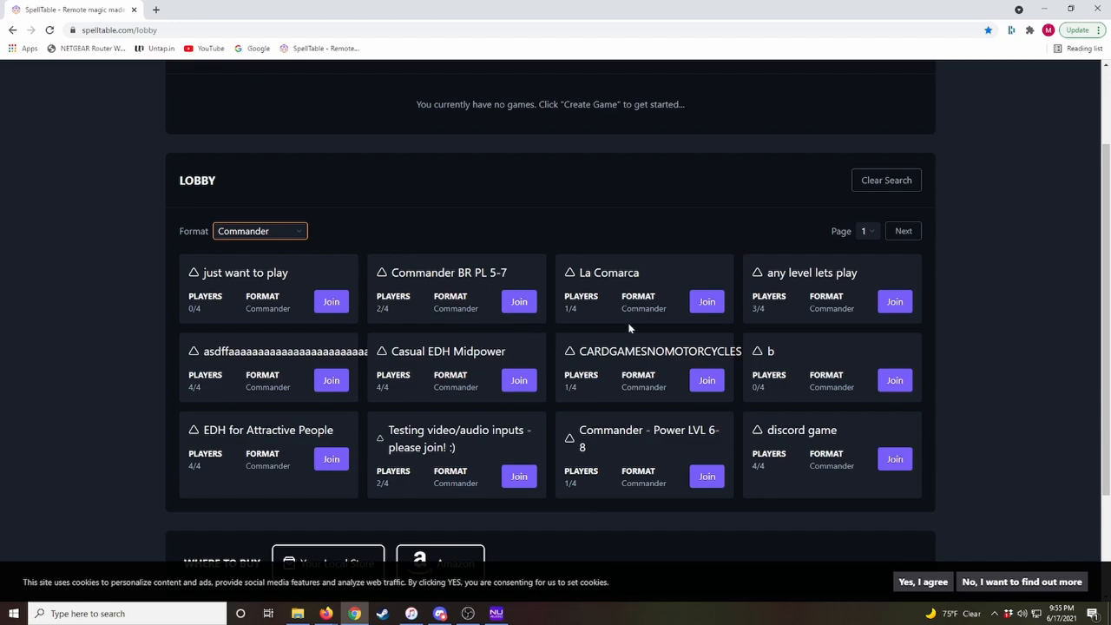
mouse_move(671, 306)
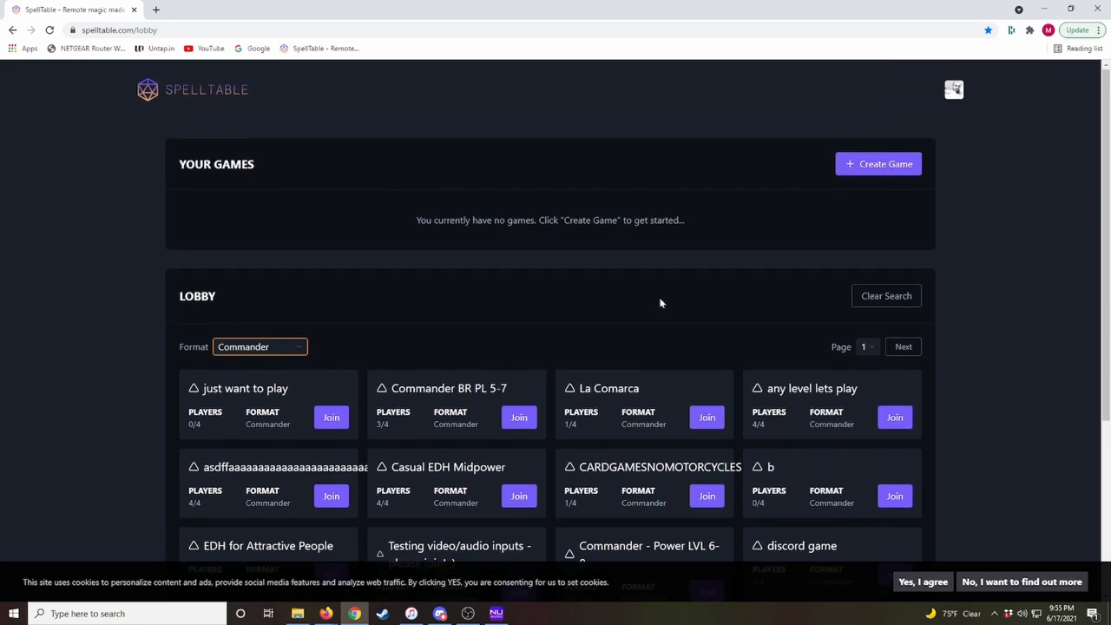
mouse_move(768, 202)
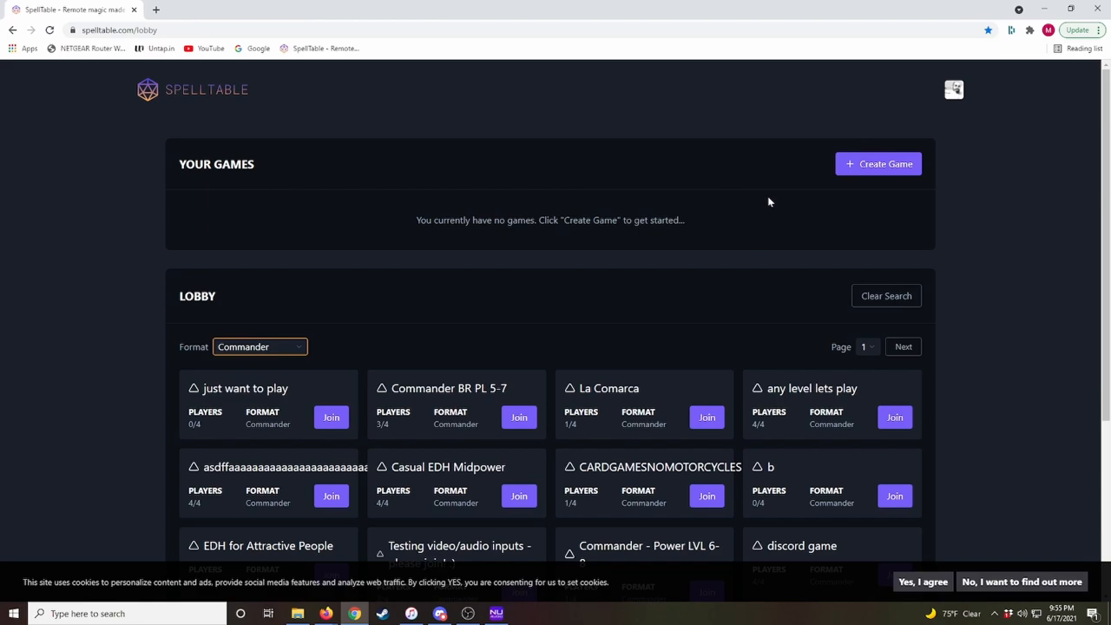
mouse_move(878, 164)
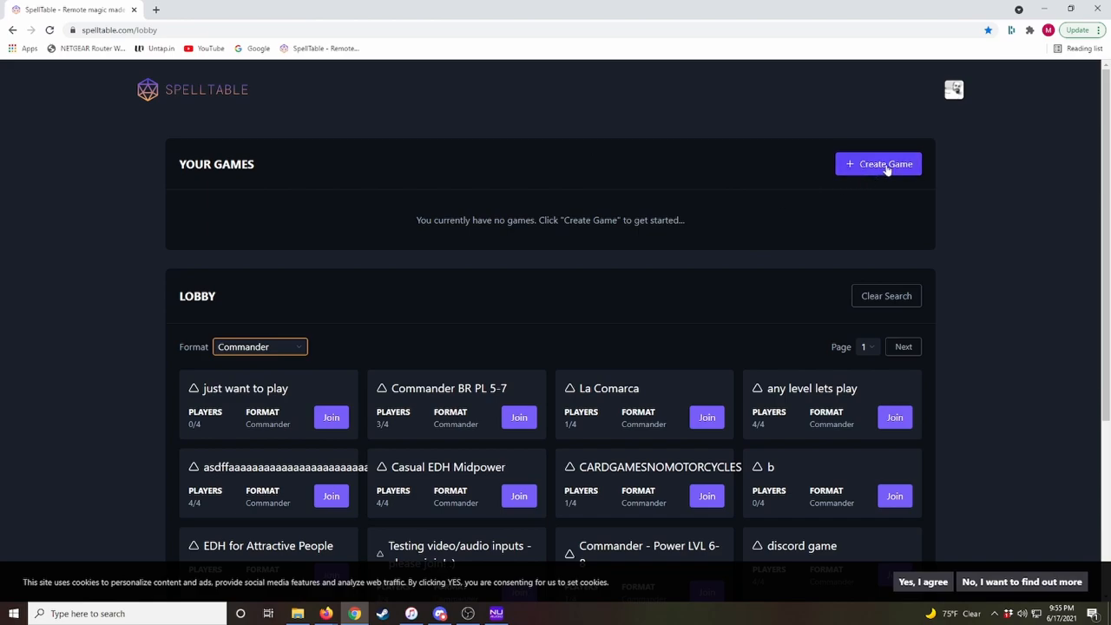
Start a new game named 'Decktuner' with Commander format and public left unchecked.
left_click(878, 164)
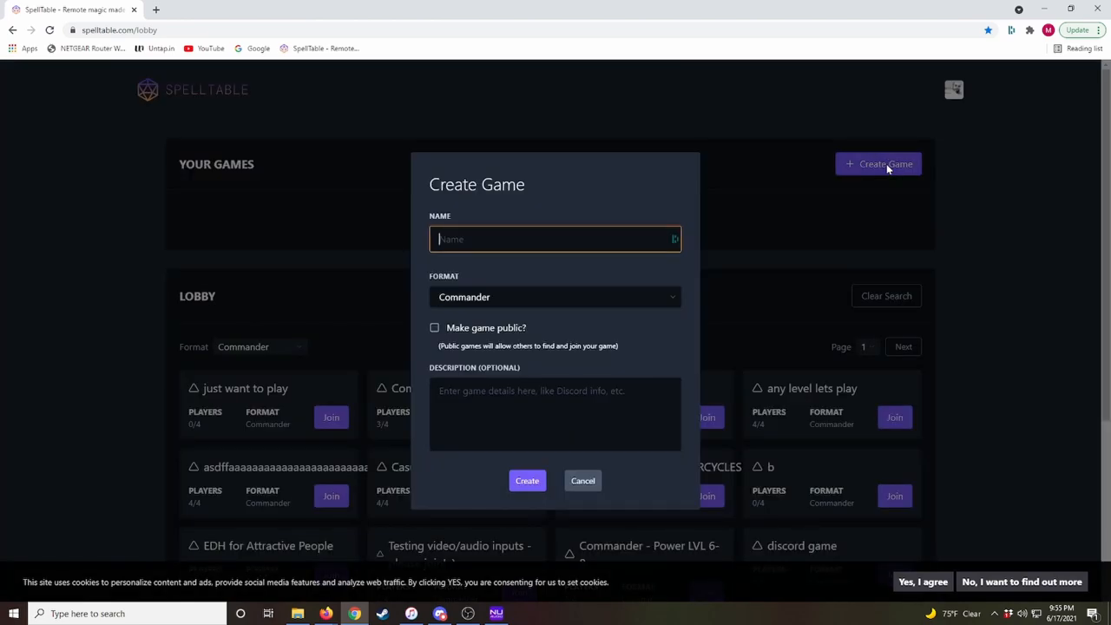
type("D")
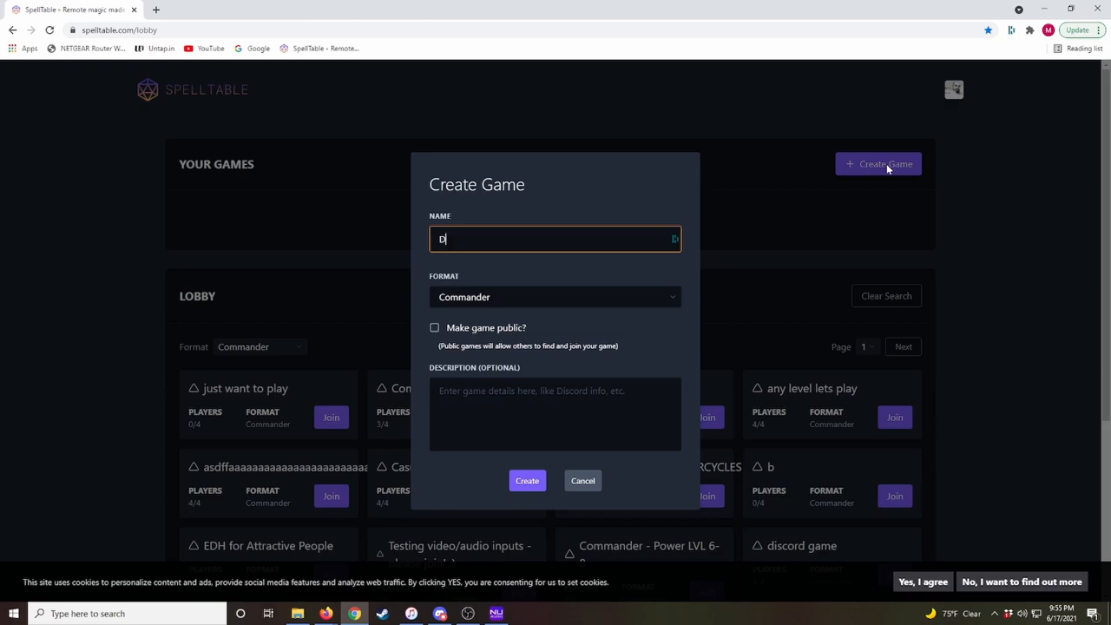
type("eck")
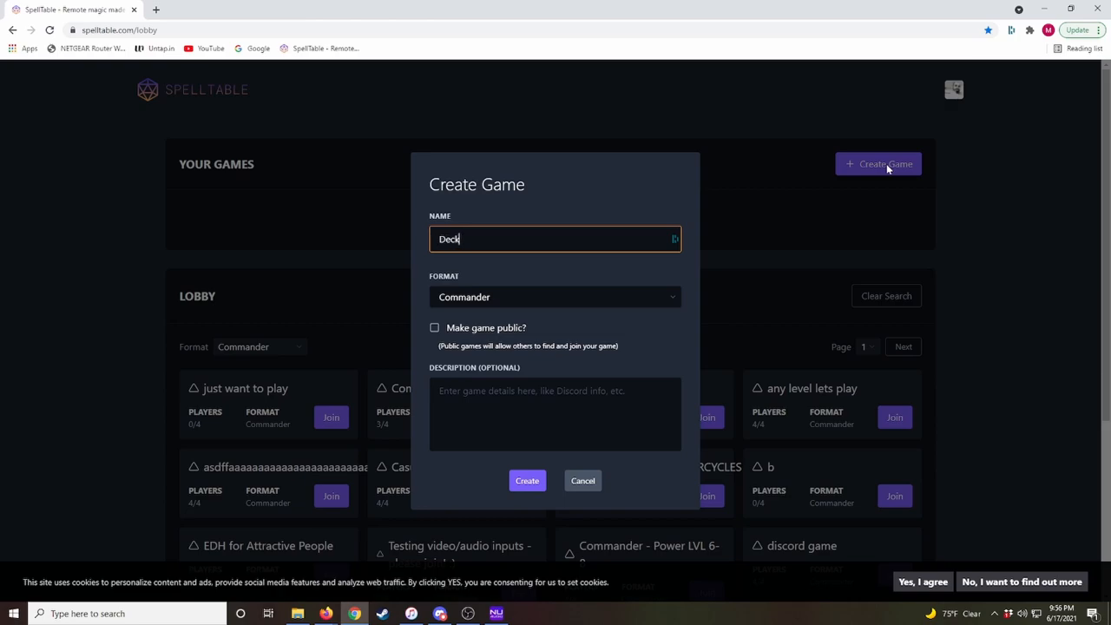
type("tuner")
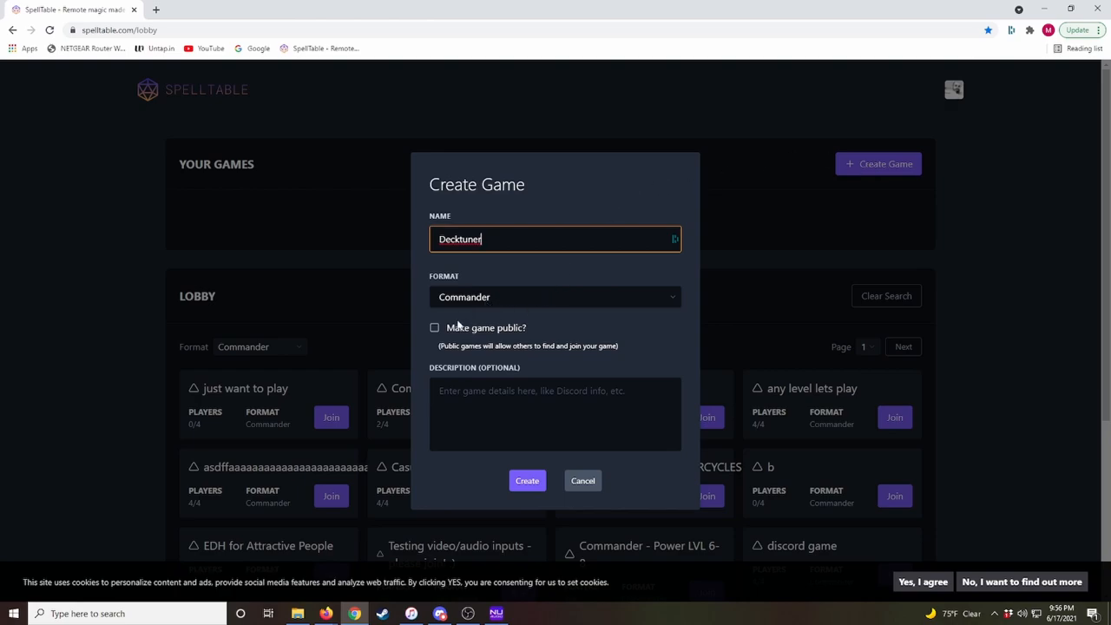
mouse_move(551, 310)
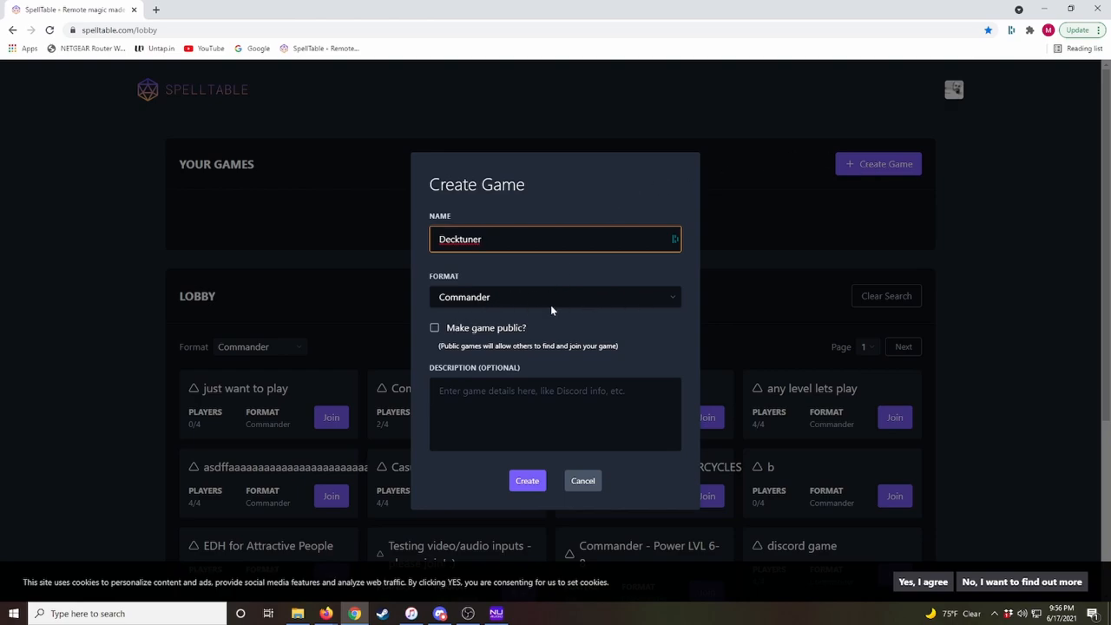
mouse_move(469, 297)
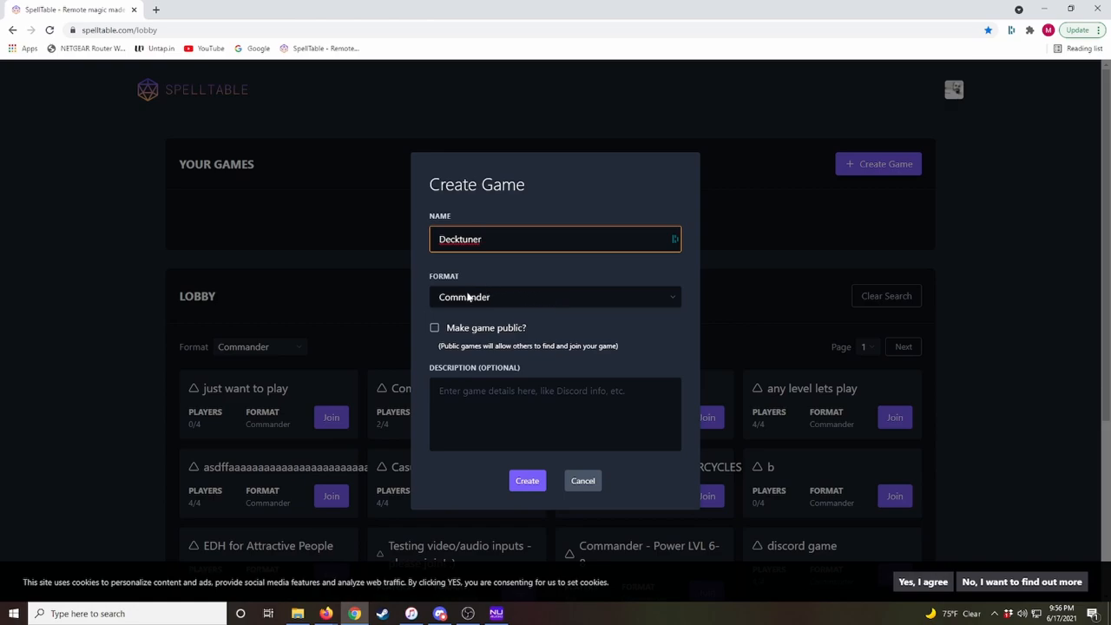
mouse_move(524, 332)
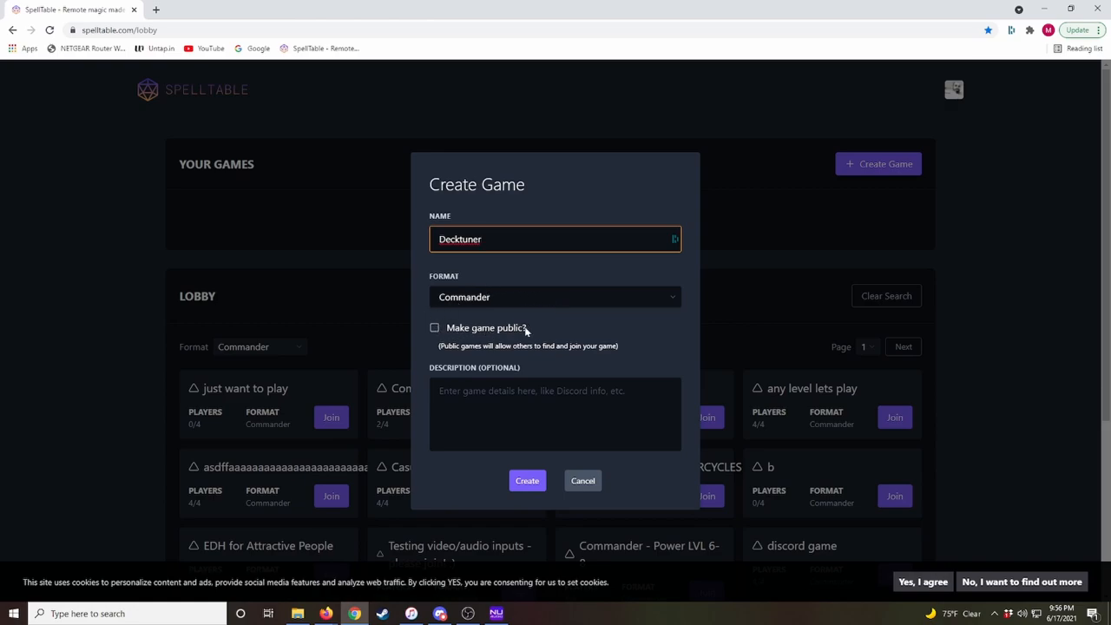
mouse_move(826, 452)
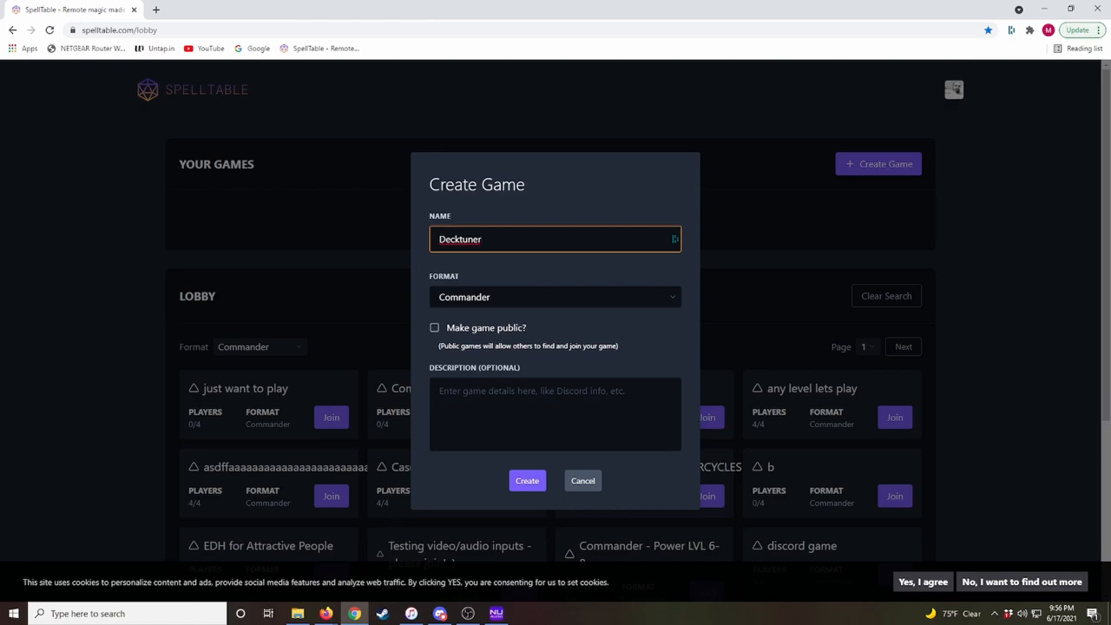
Create the 'Decktuner' game and join its table with the playmat feed at 40 life.
left_click(527, 480)
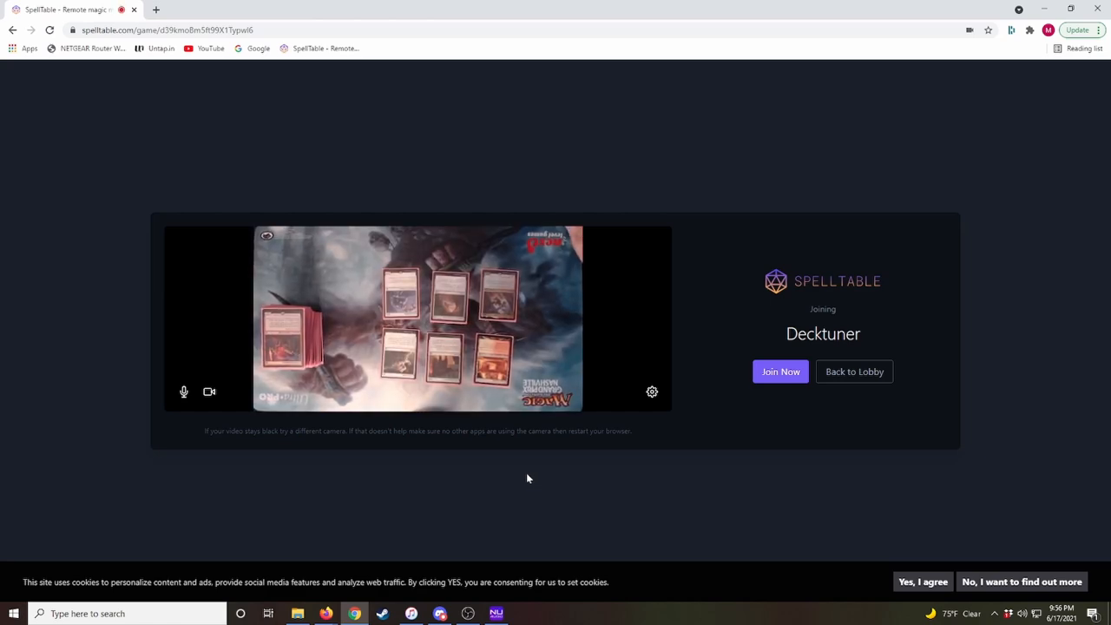
mouse_move(419, 309)
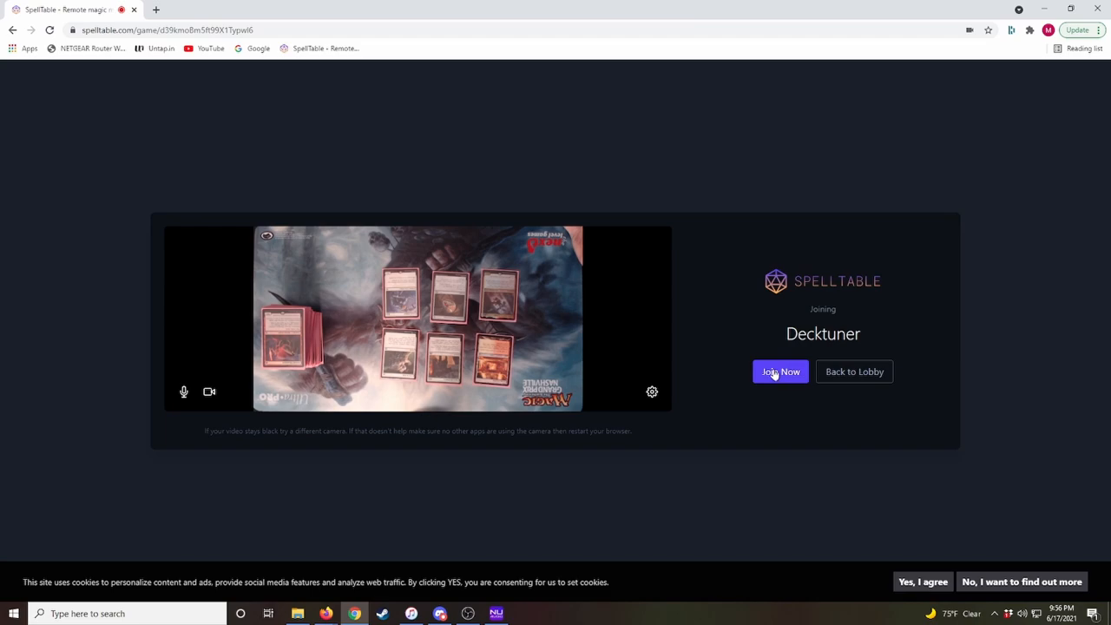
left_click(780, 372)
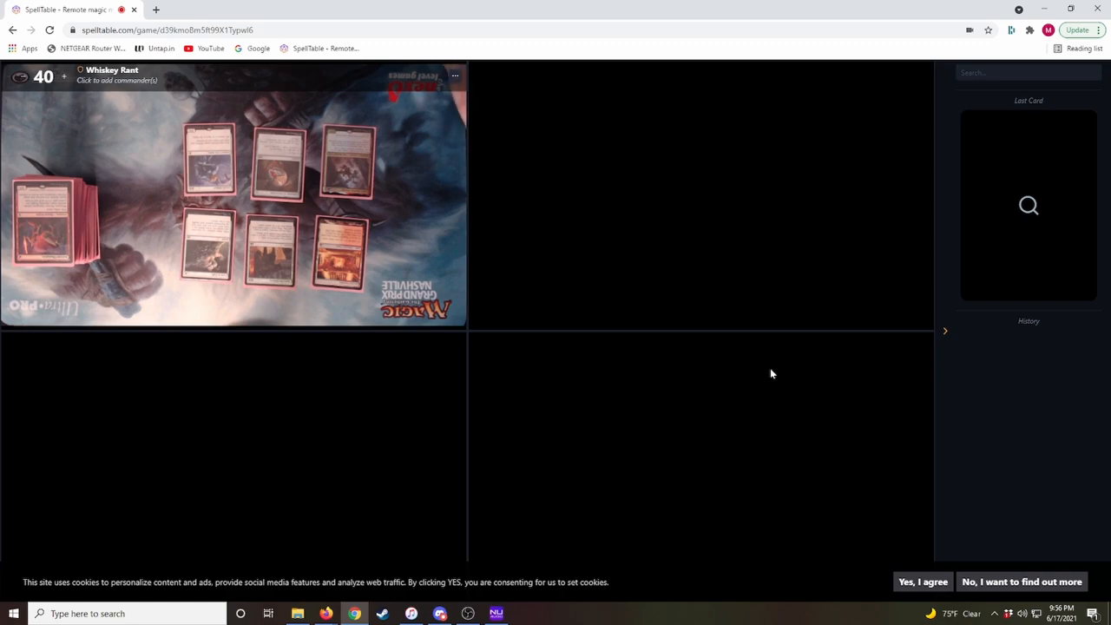
mouse_move(100, 342)
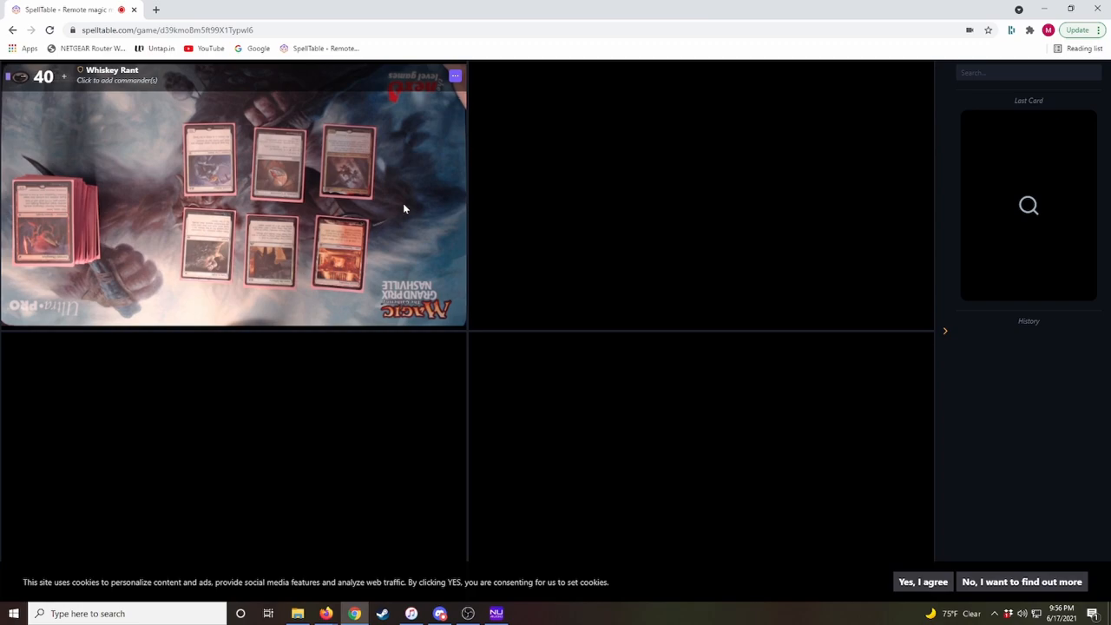
mouse_move(428, 174)
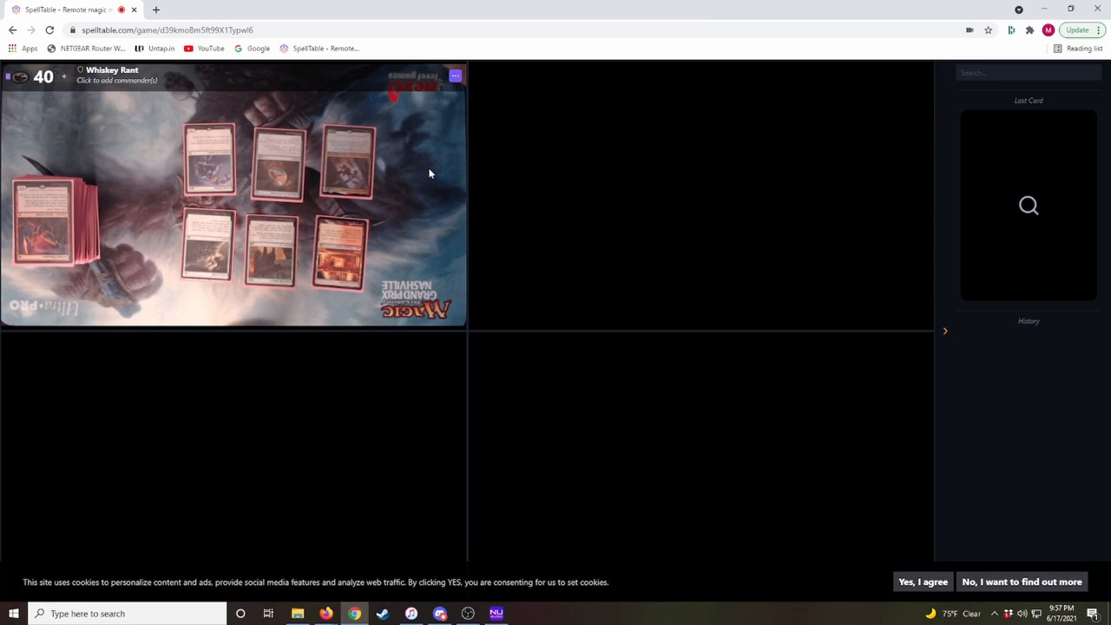
mouse_move(418, 154)
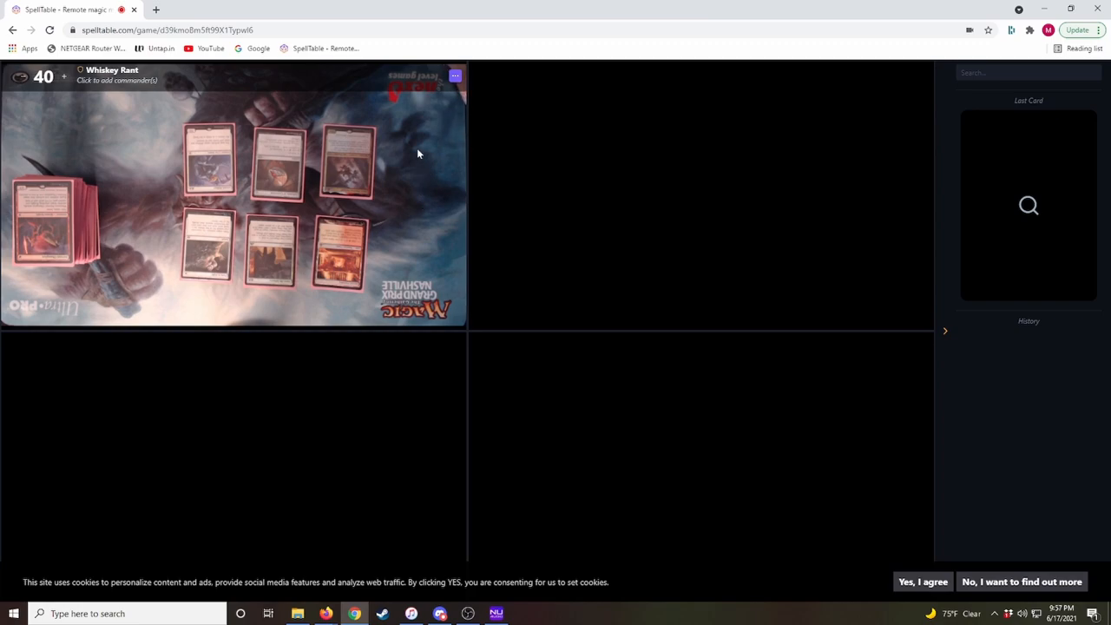
Flip Whiskey Rant's playmat video upright from the player tile's menu.
left_click(455, 77)
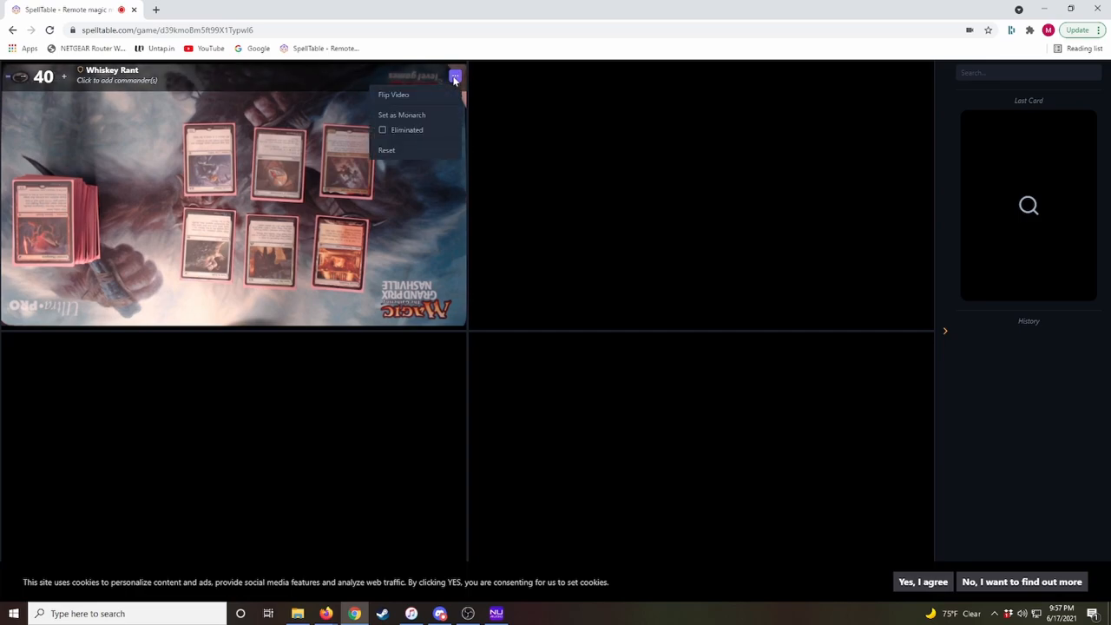
mouse_move(394, 95)
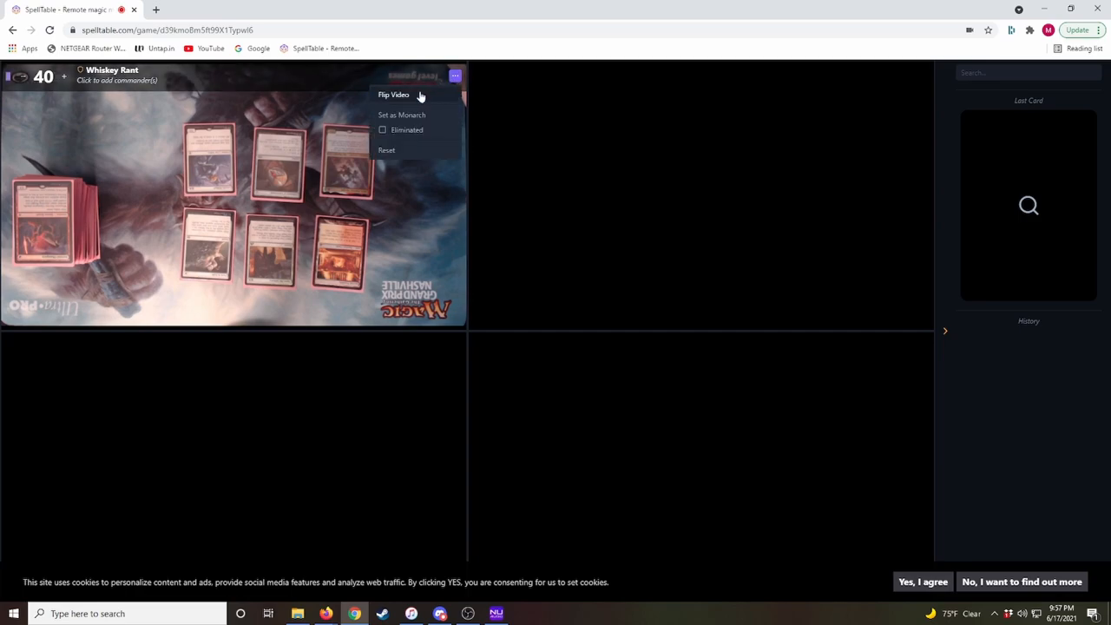
left_click(393, 95)
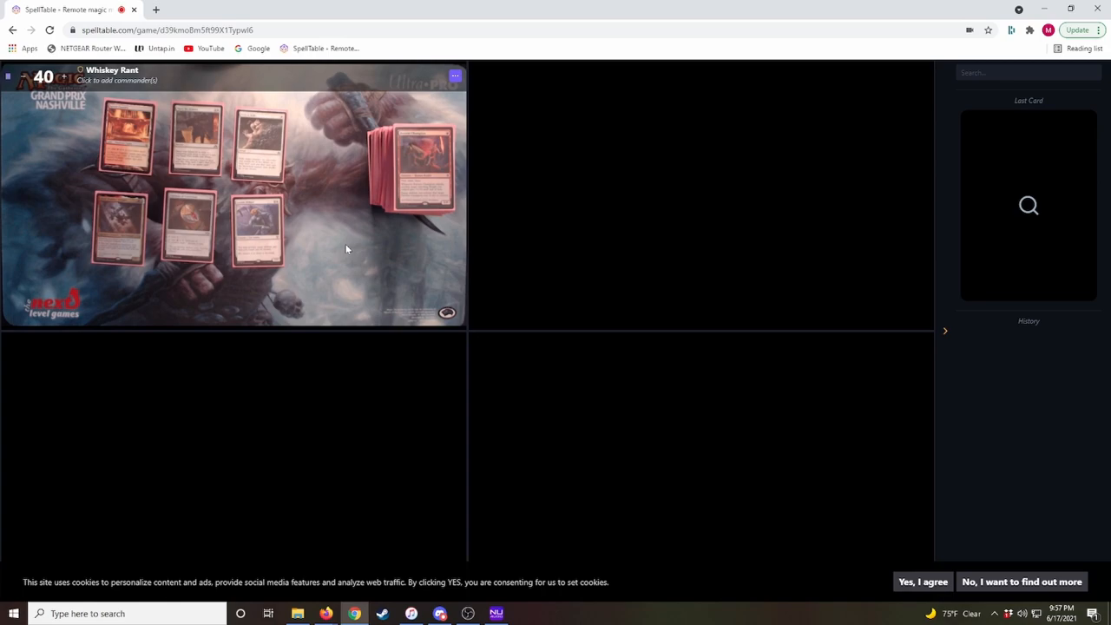
mouse_move(328, 217)
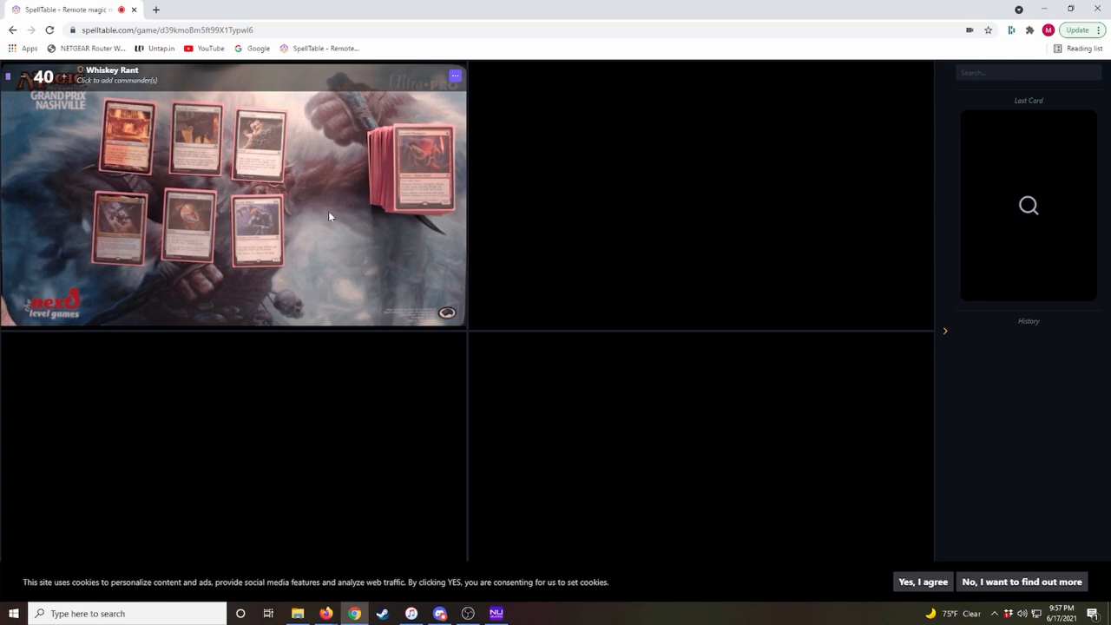
Set Whiskey Rant's commander to Akiri, Fearless Voyager.
left_click(116, 75)
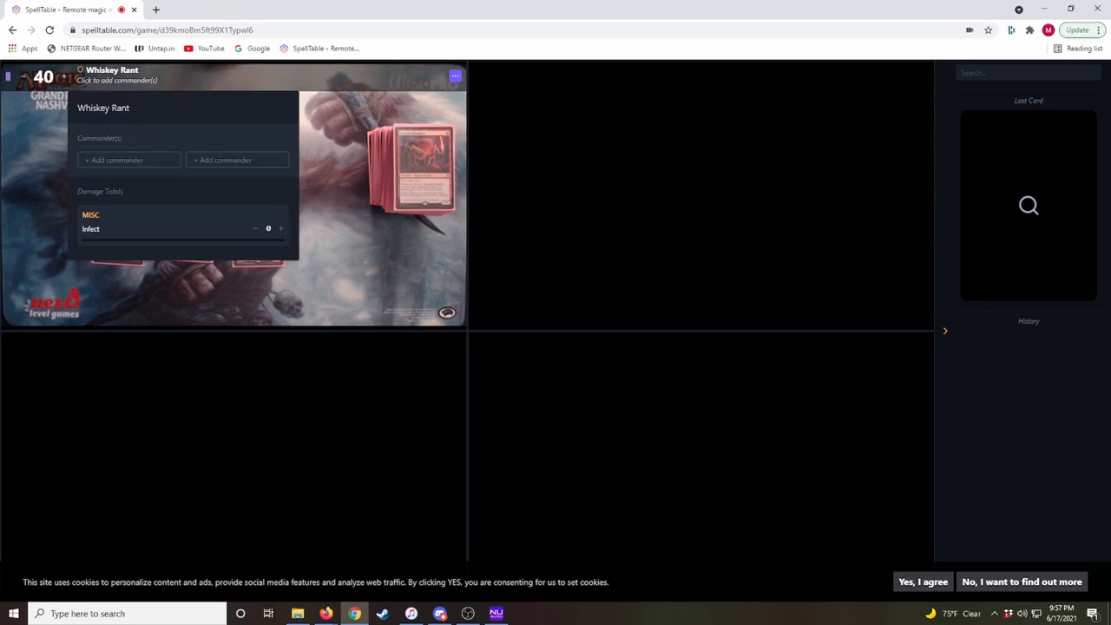
type("Akiri")
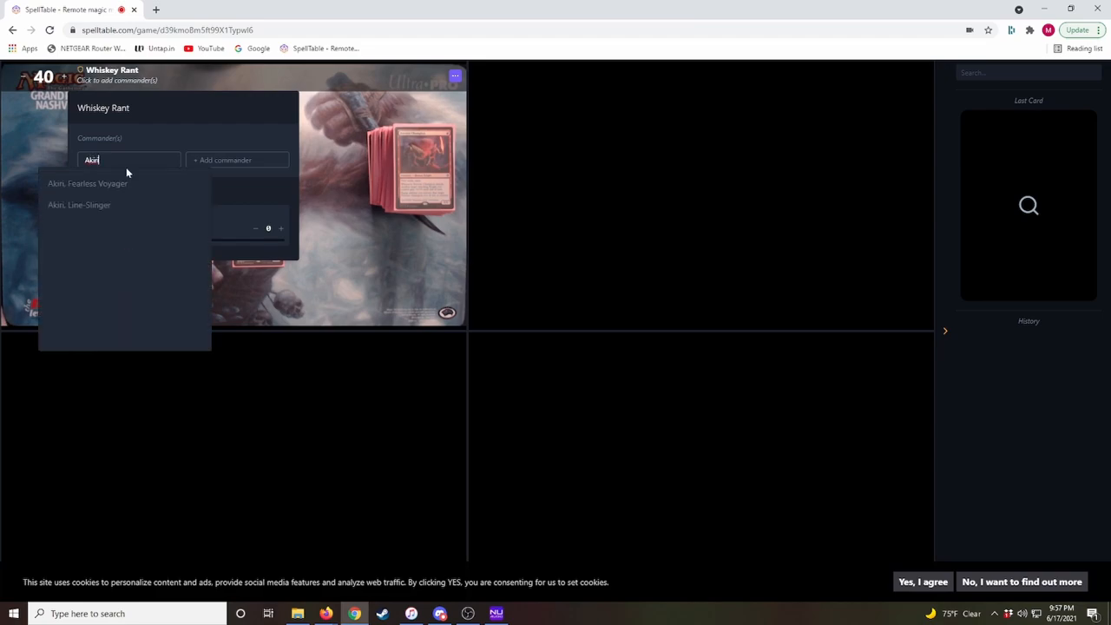
left_click(87, 184)
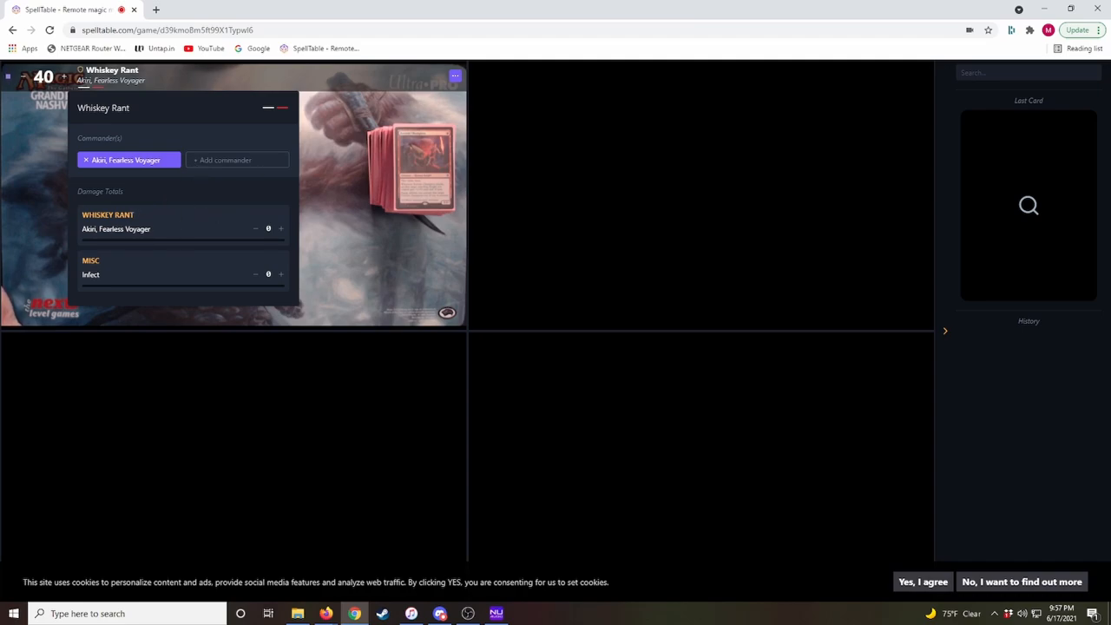
mouse_move(107, 277)
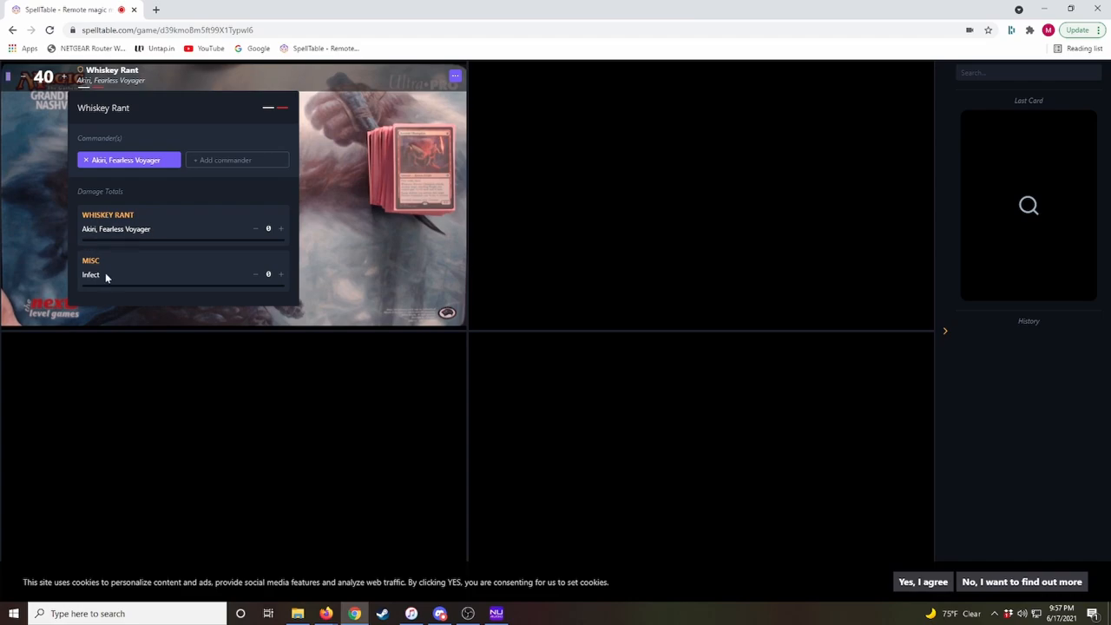
mouse_move(148, 232)
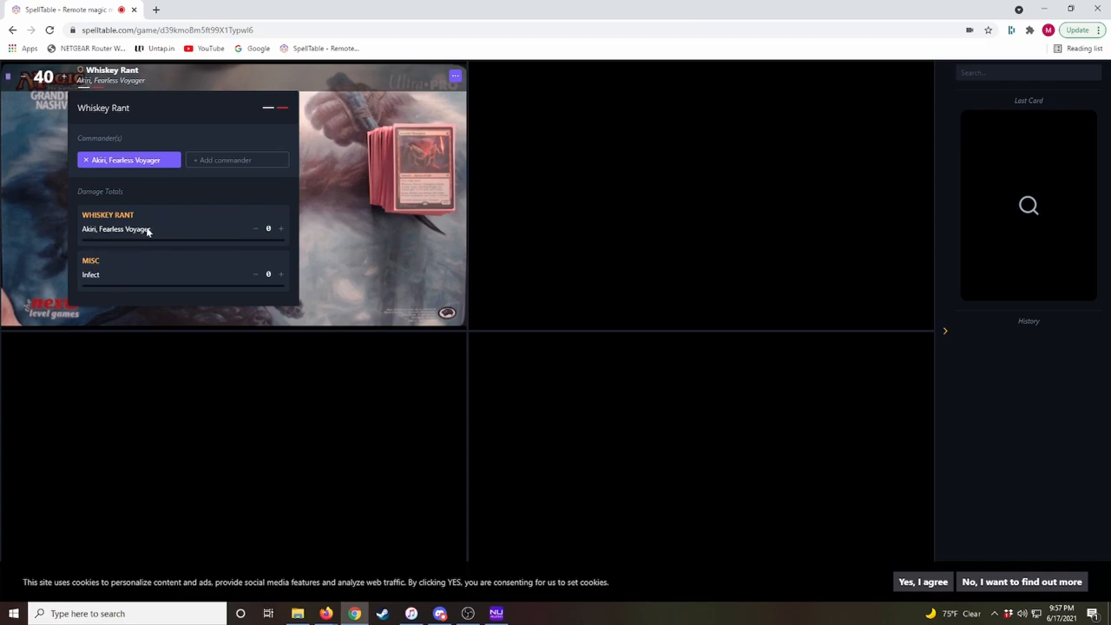
mouse_move(191, 207)
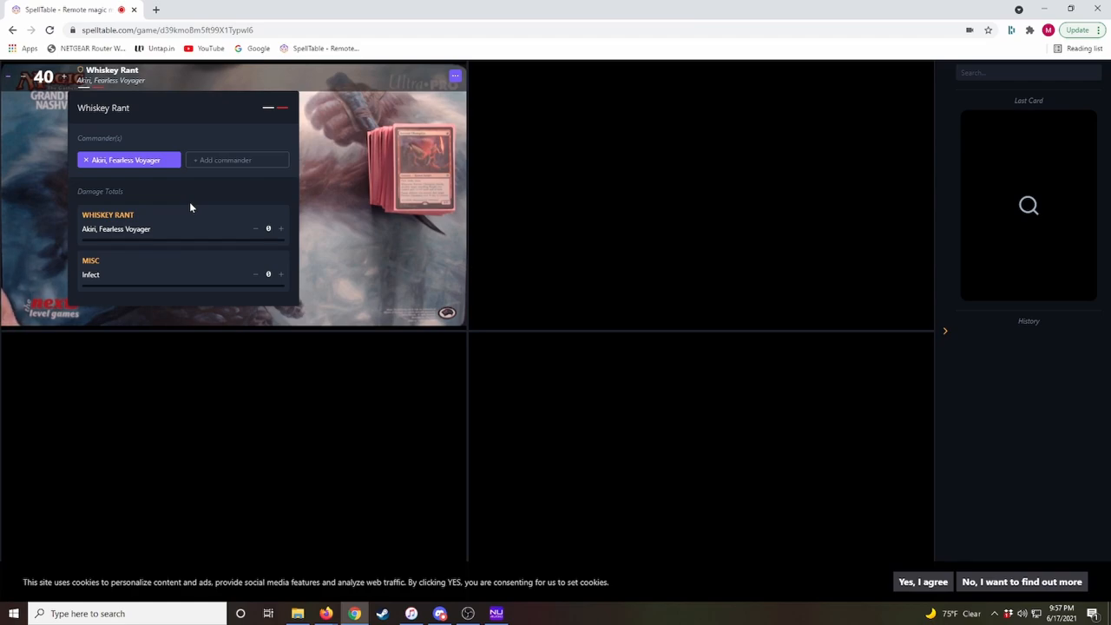
mouse_move(281, 248)
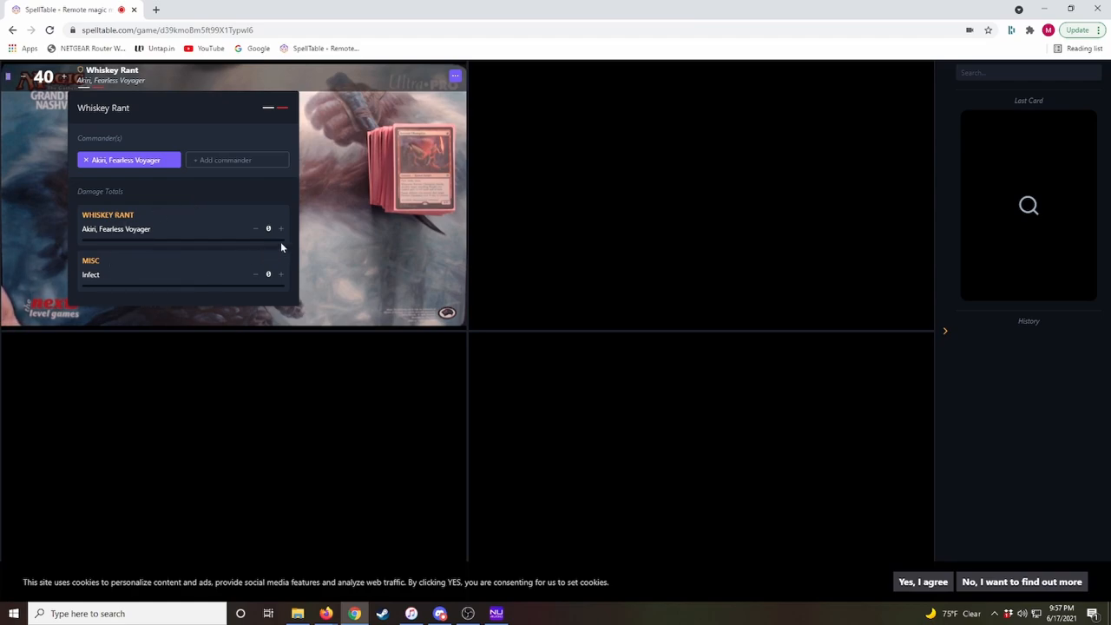
Log 11 commander damage from Akiri, leaving Whiskey Rant at 39 life.
left_click(280, 229)
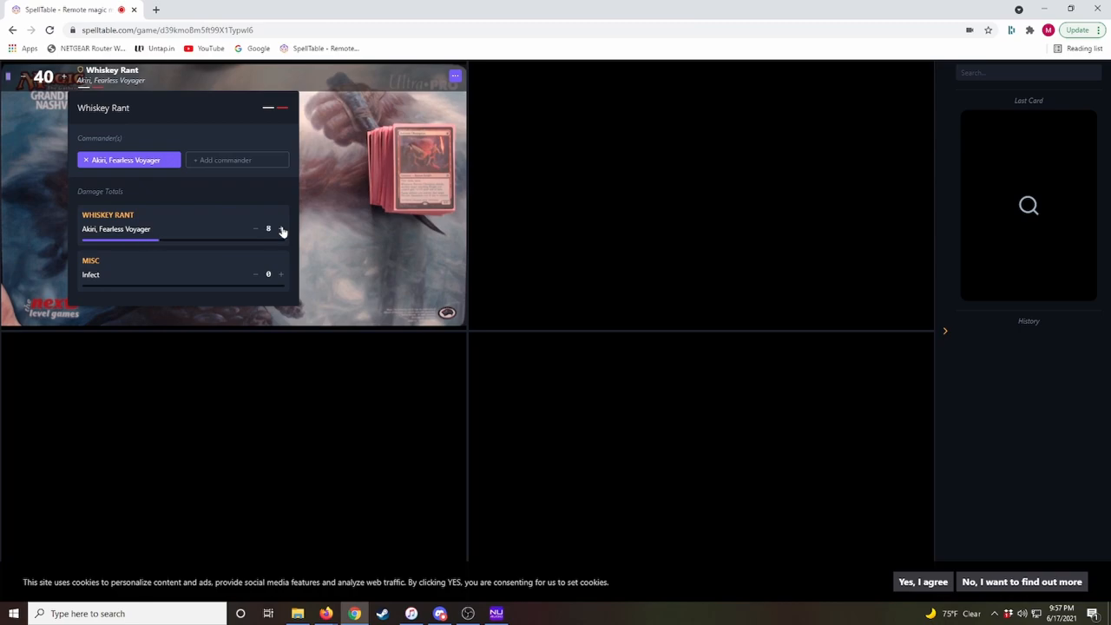
left_click(281, 229)
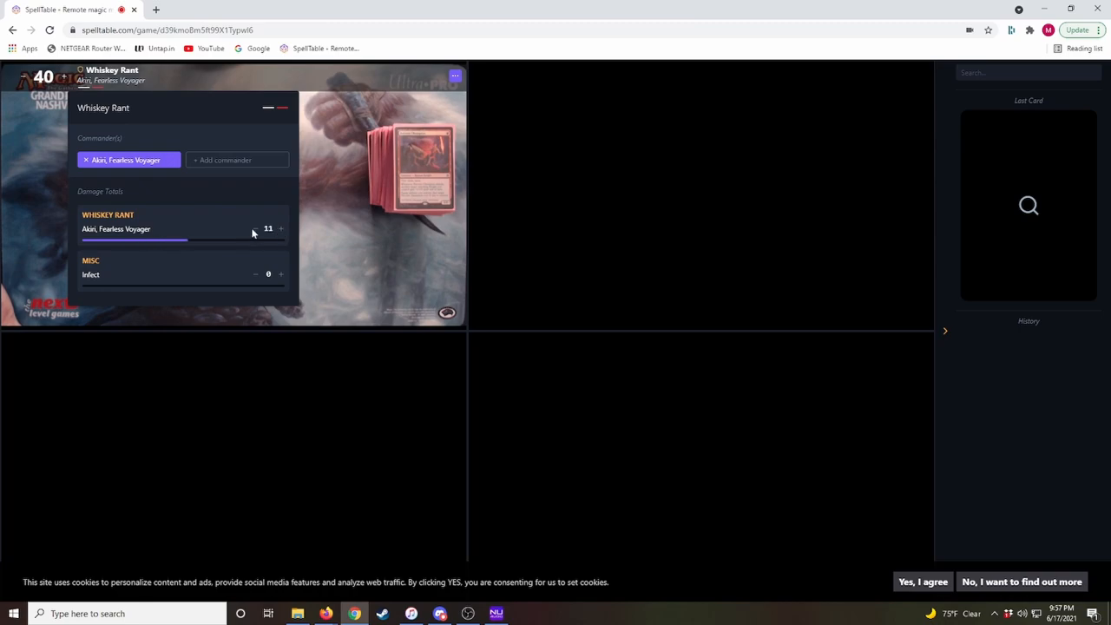
left_click(255, 228)
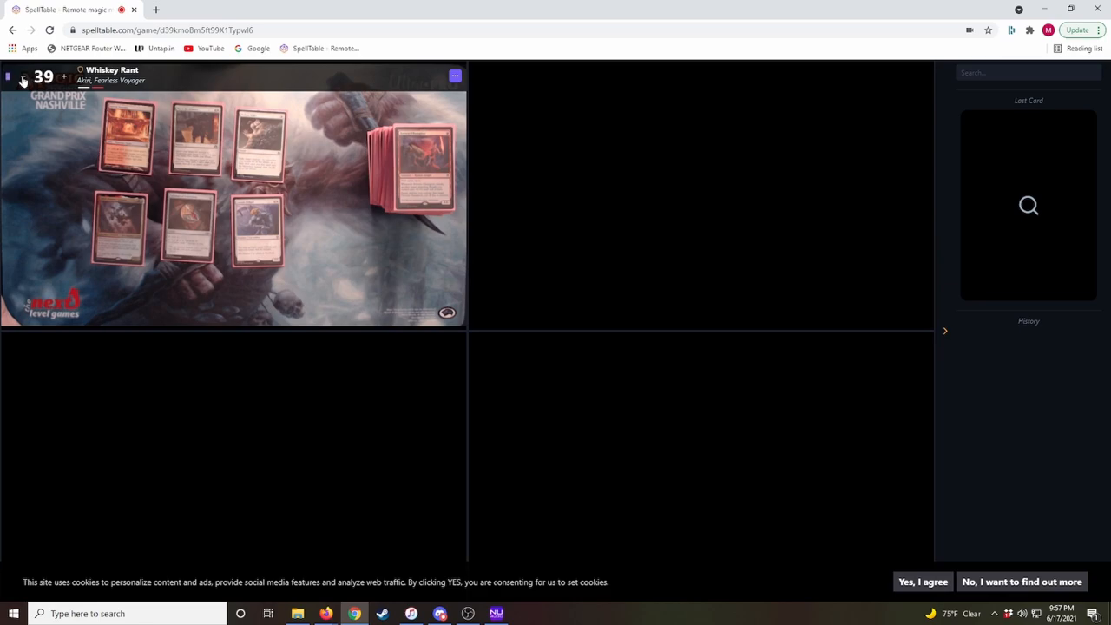
Drop Whiskey Rant's life to 35, then restore it to 40.
left_click(24, 77)
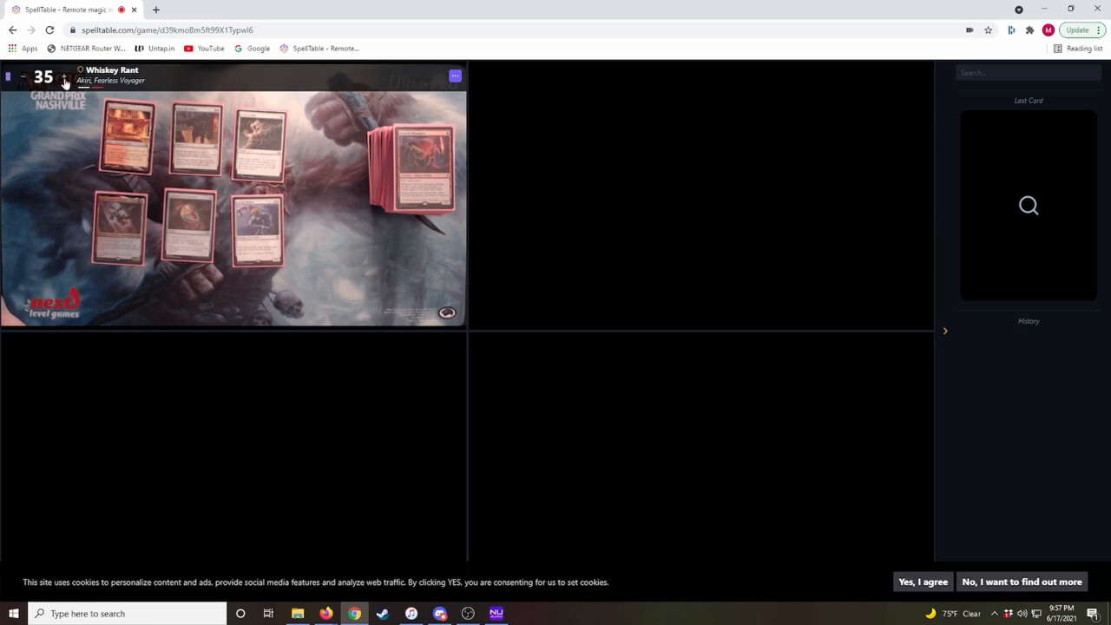
left_click(64, 78)
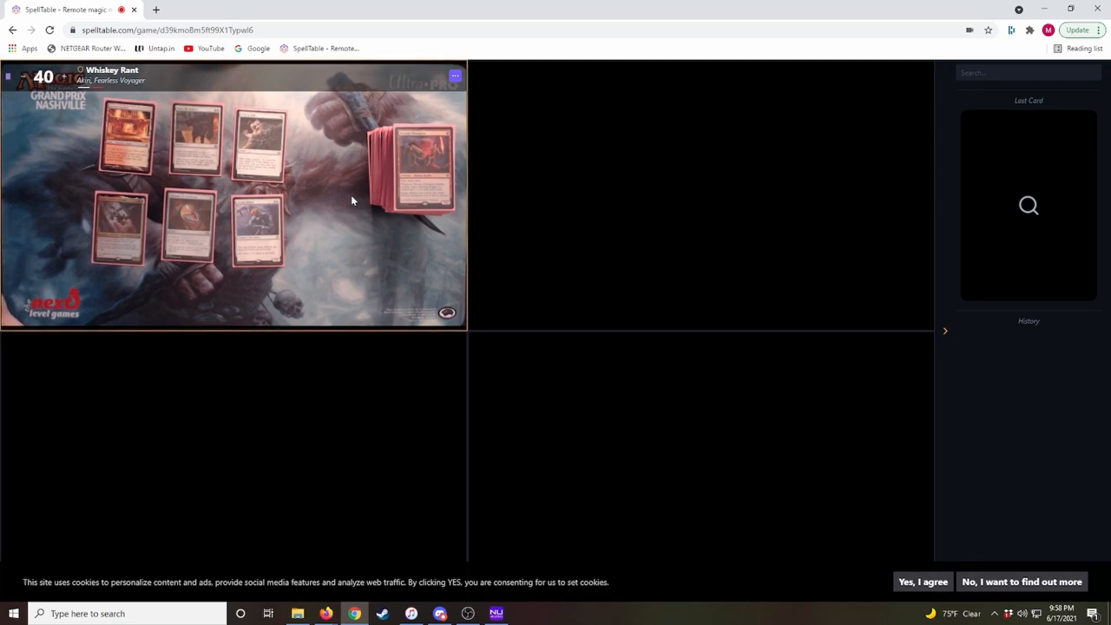
mouse_move(461, 152)
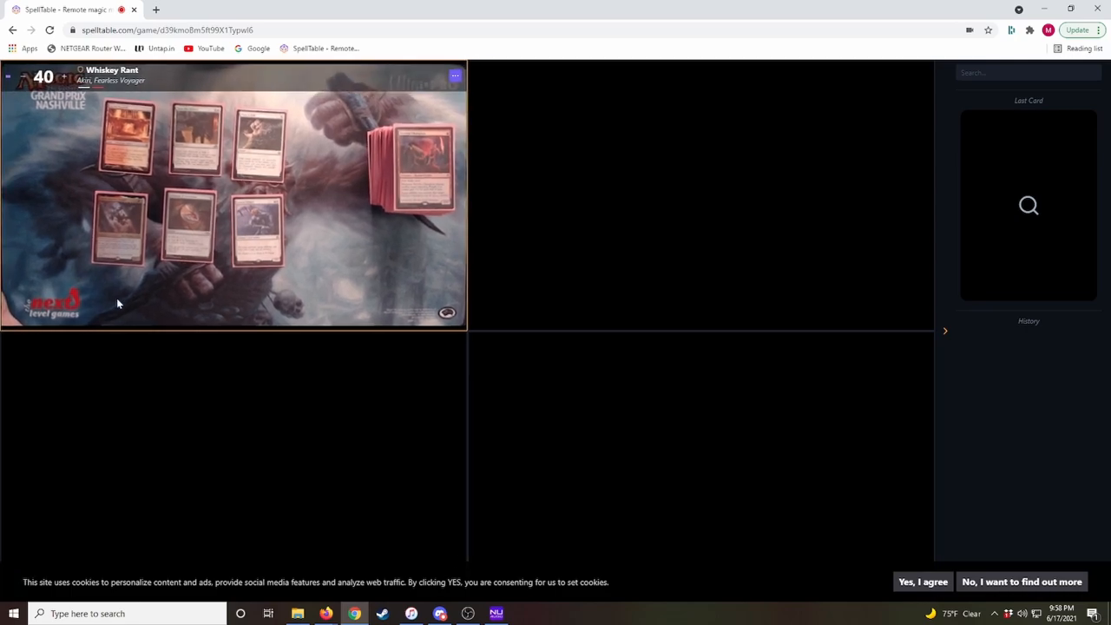
mouse_move(466, 265)
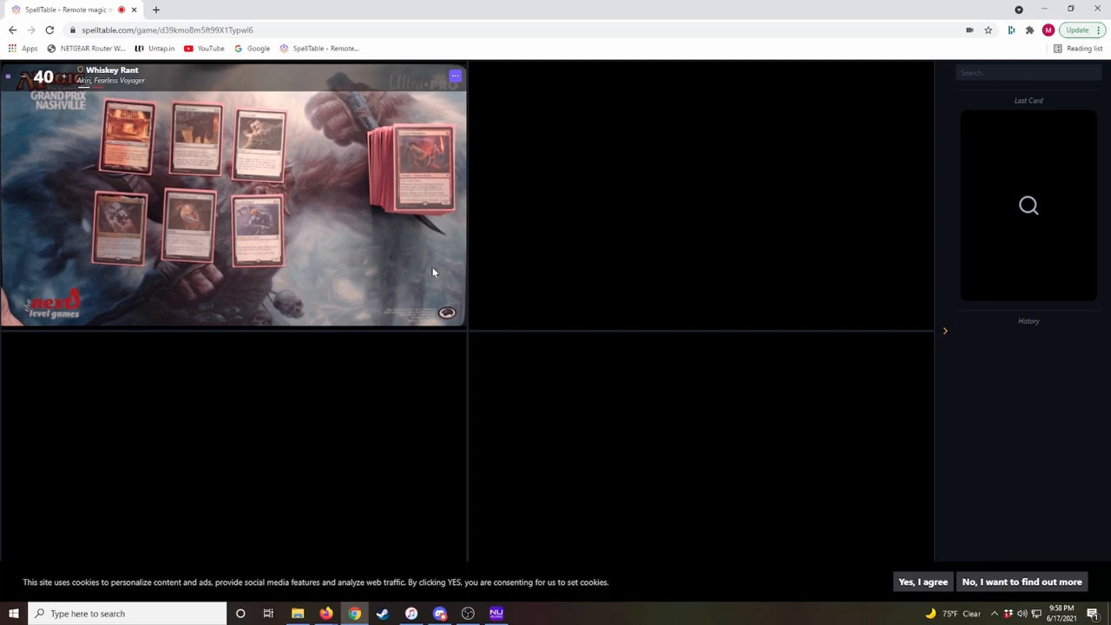
mouse_move(519, 275)
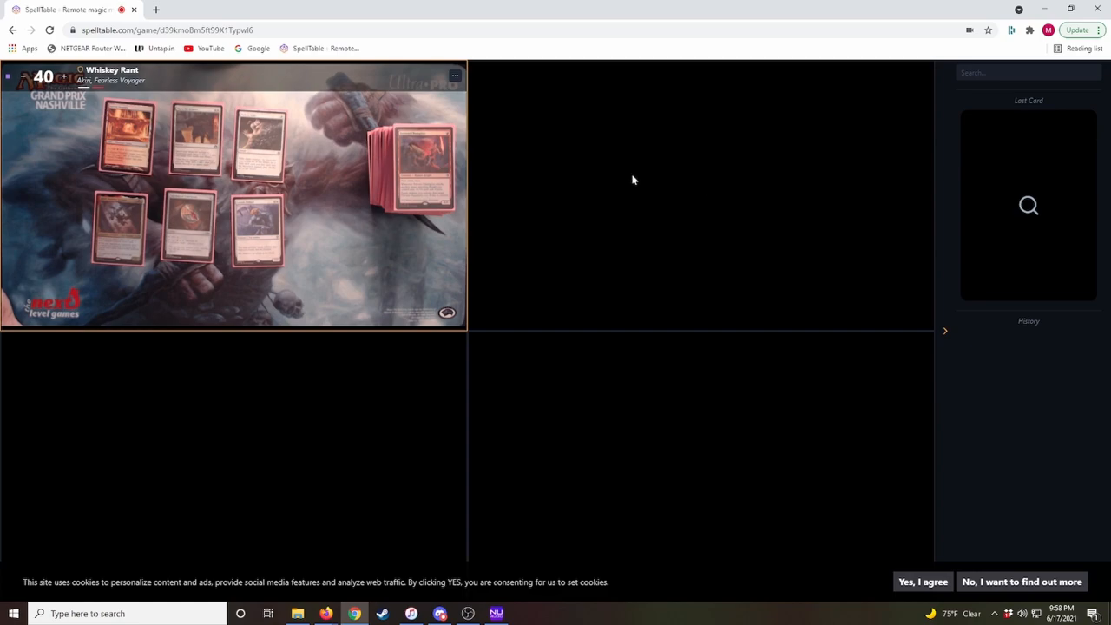
mouse_move(379, 160)
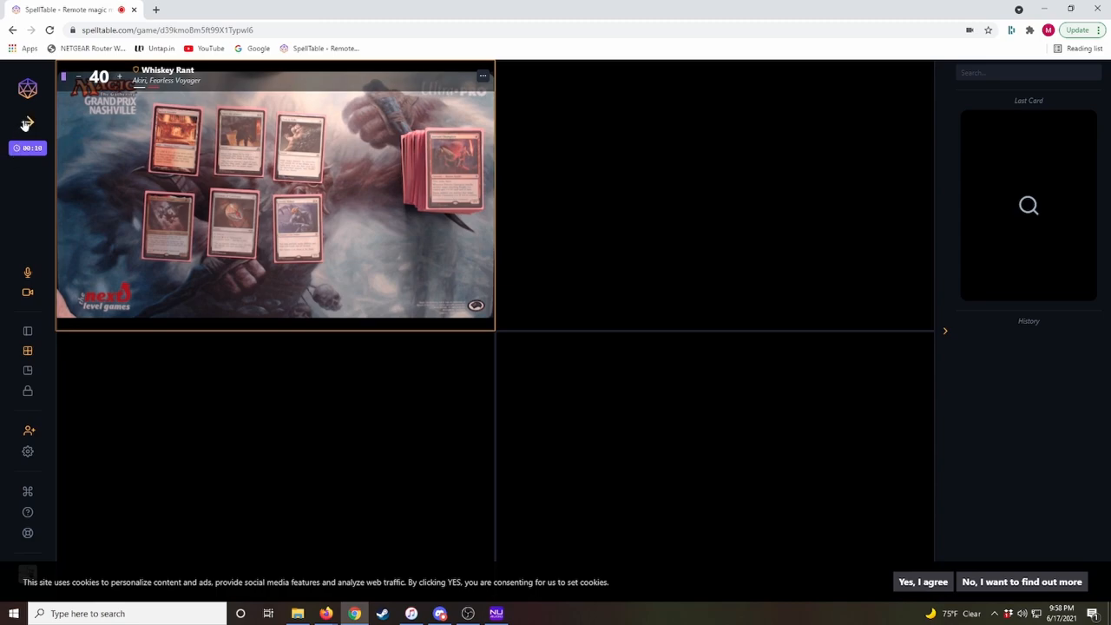
mouse_move(27, 123)
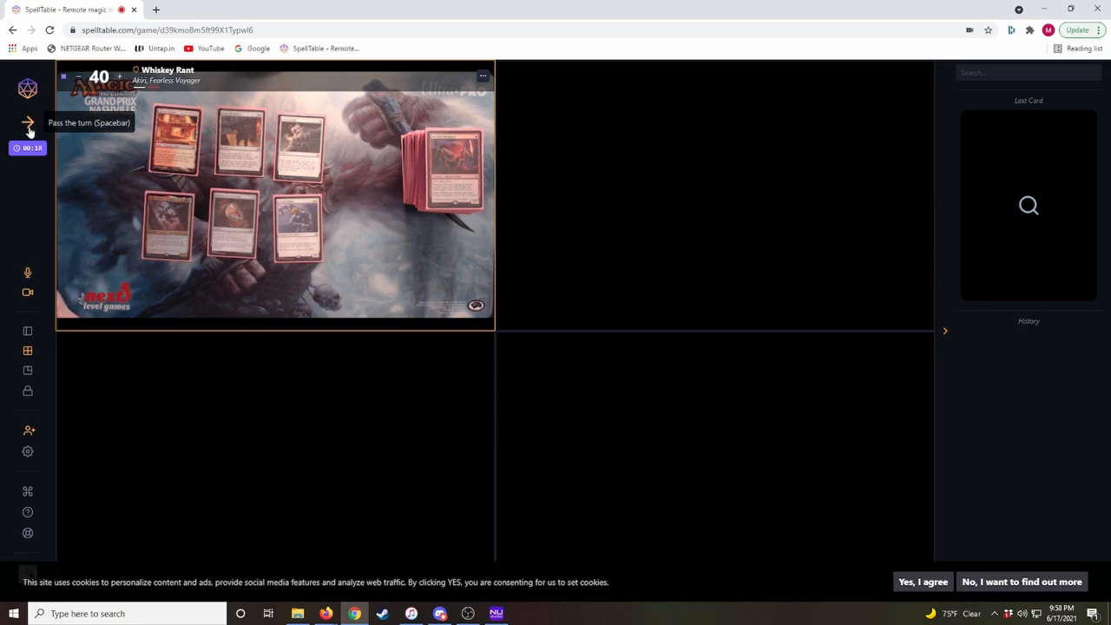
mouse_move(28, 272)
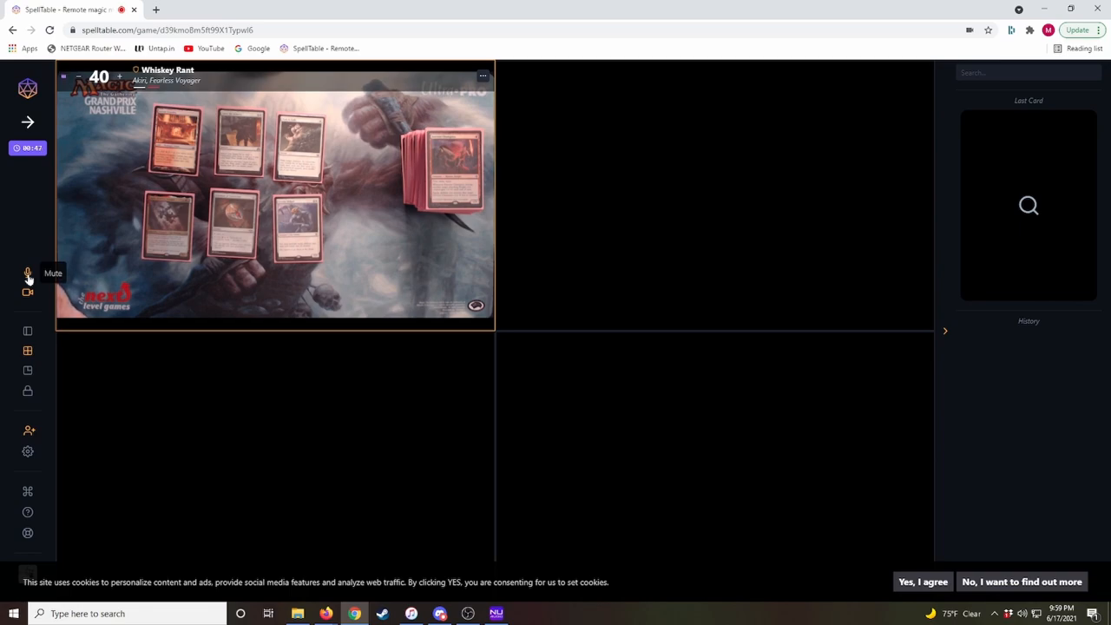
Mute Whiskey Rant's microphone from the left toolbar.
left_click(28, 272)
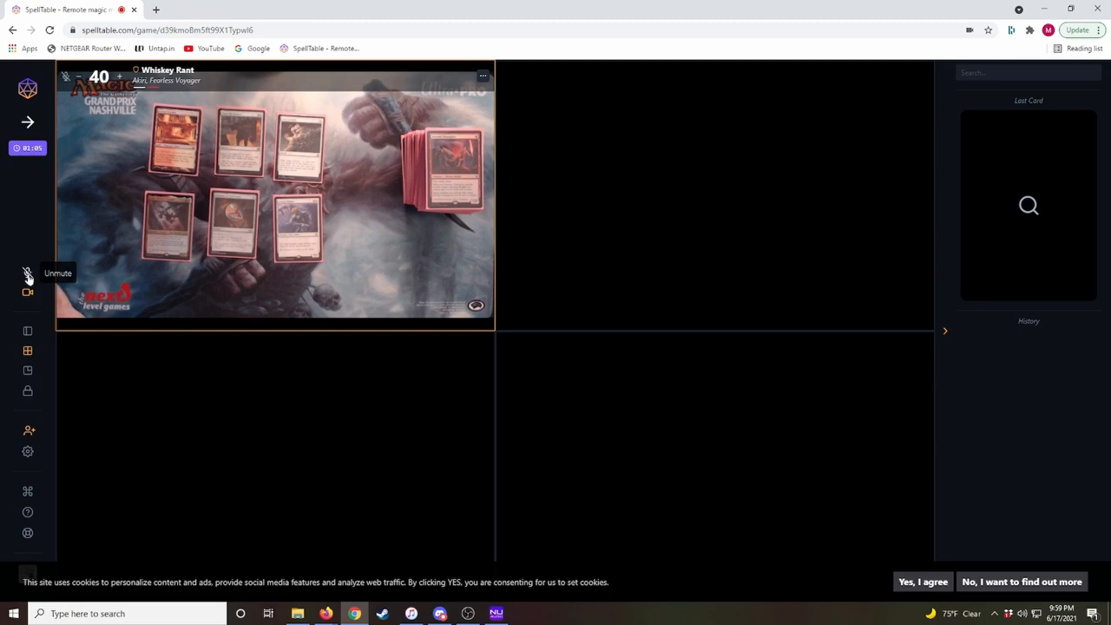
mouse_move(27, 298)
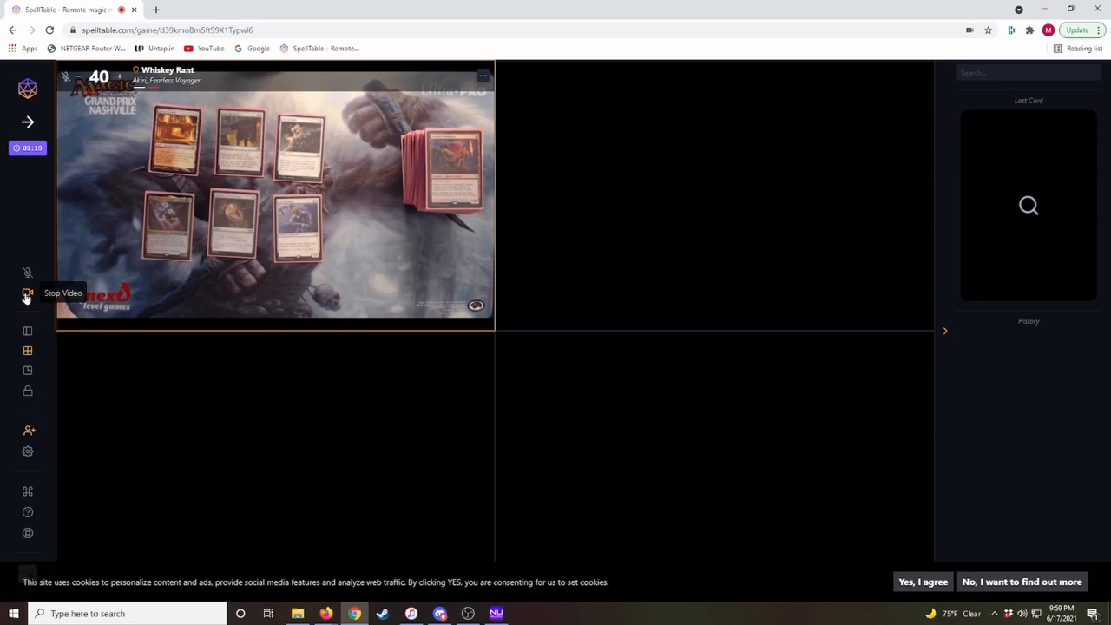
mouse_move(27, 332)
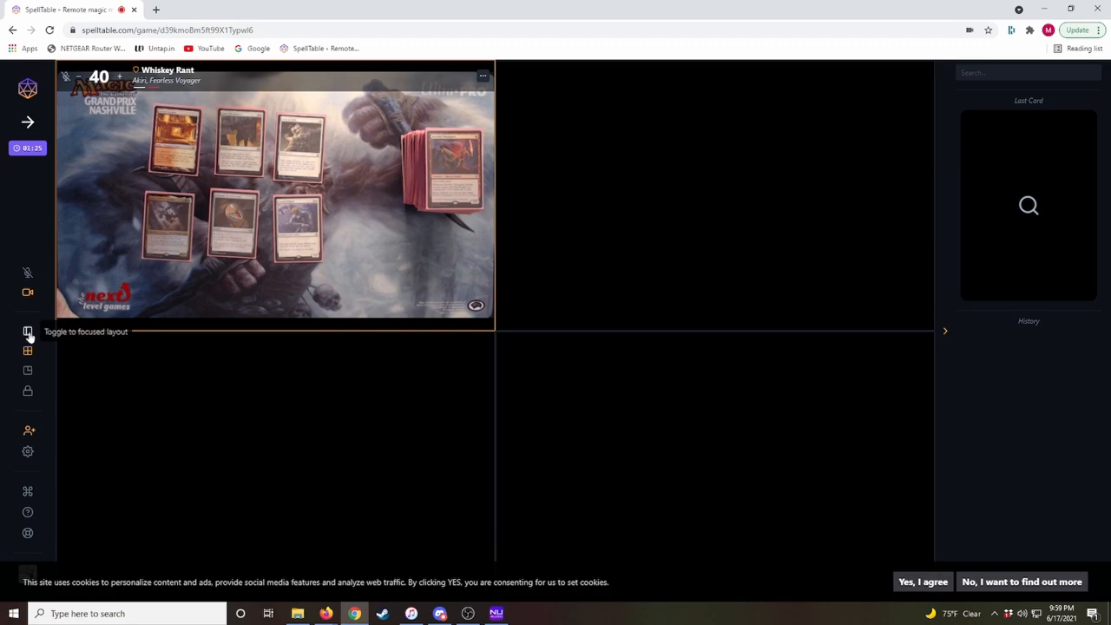
left_click(27, 331)
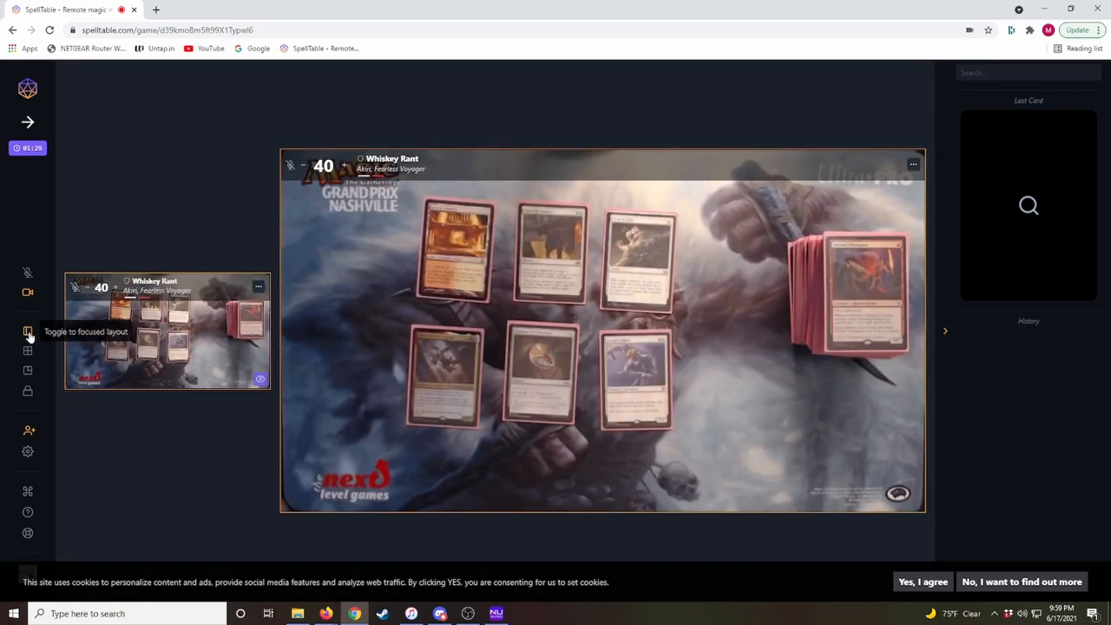
left_click(27, 332)
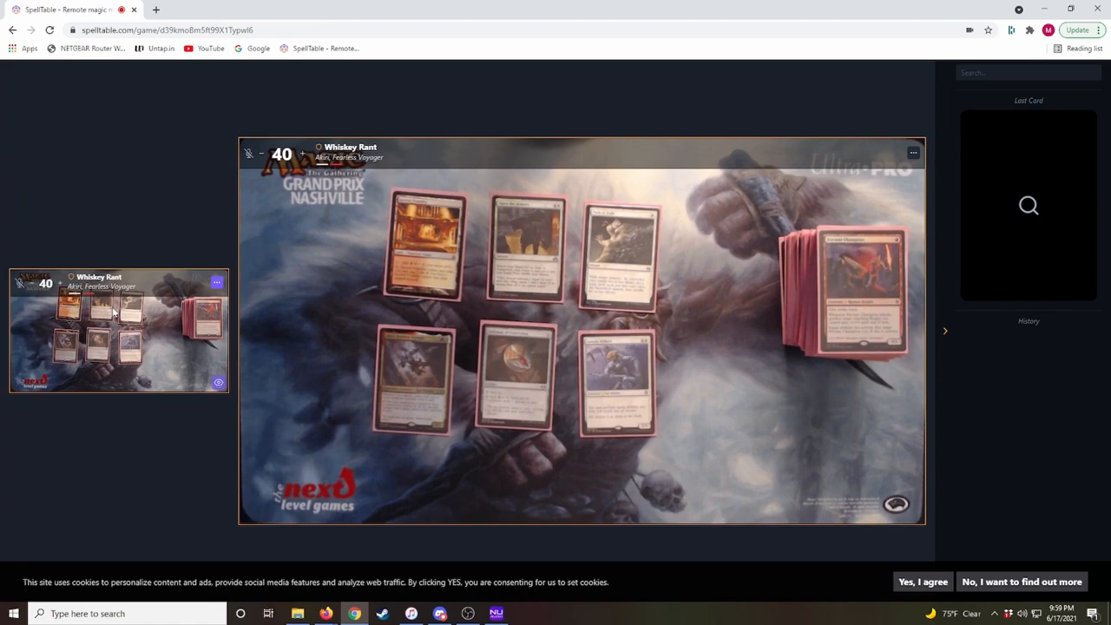
mouse_move(185, 217)
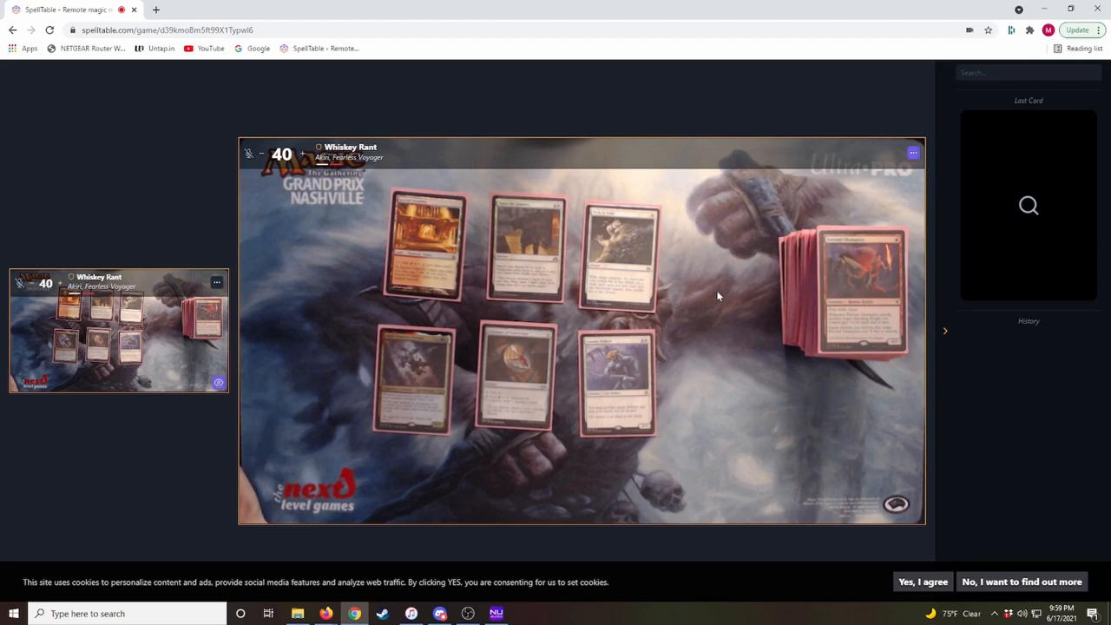
mouse_move(711, 297)
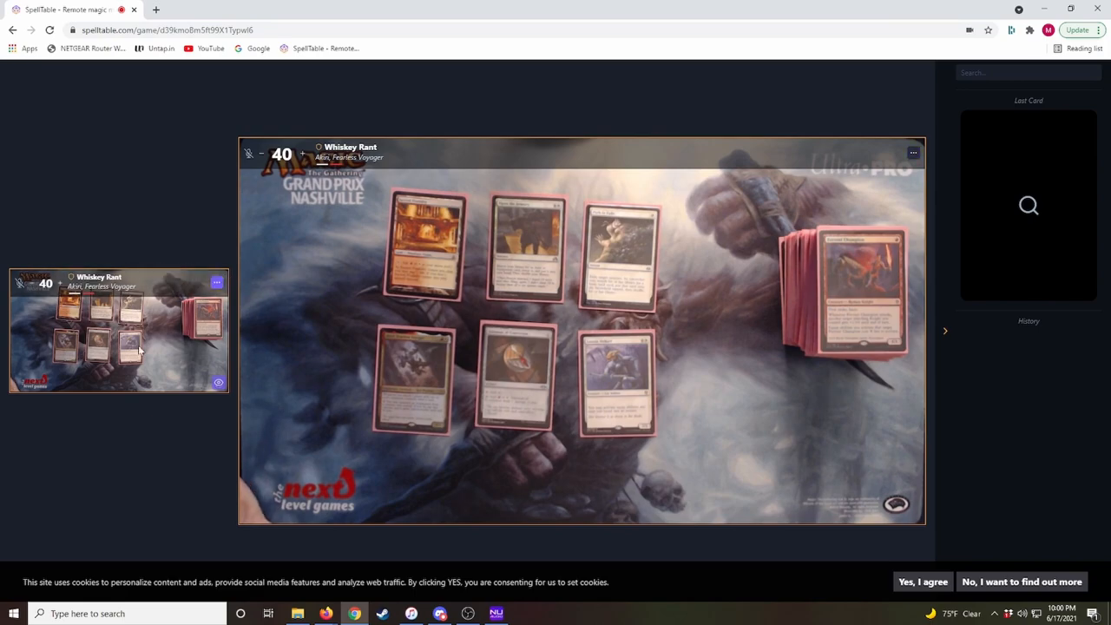
mouse_move(202, 192)
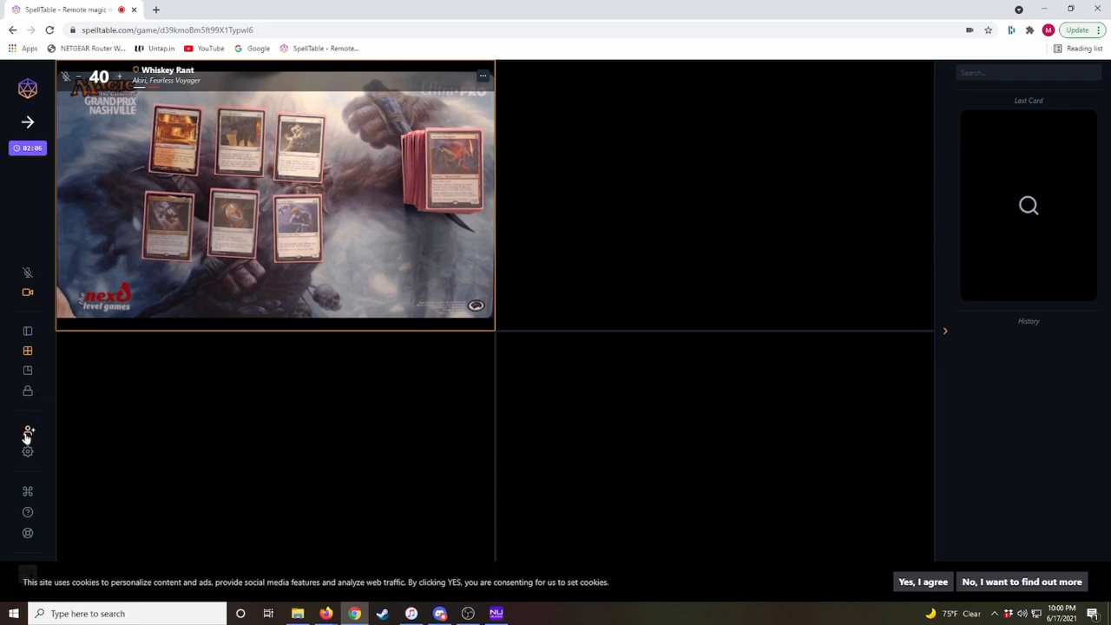
mouse_move(28, 432)
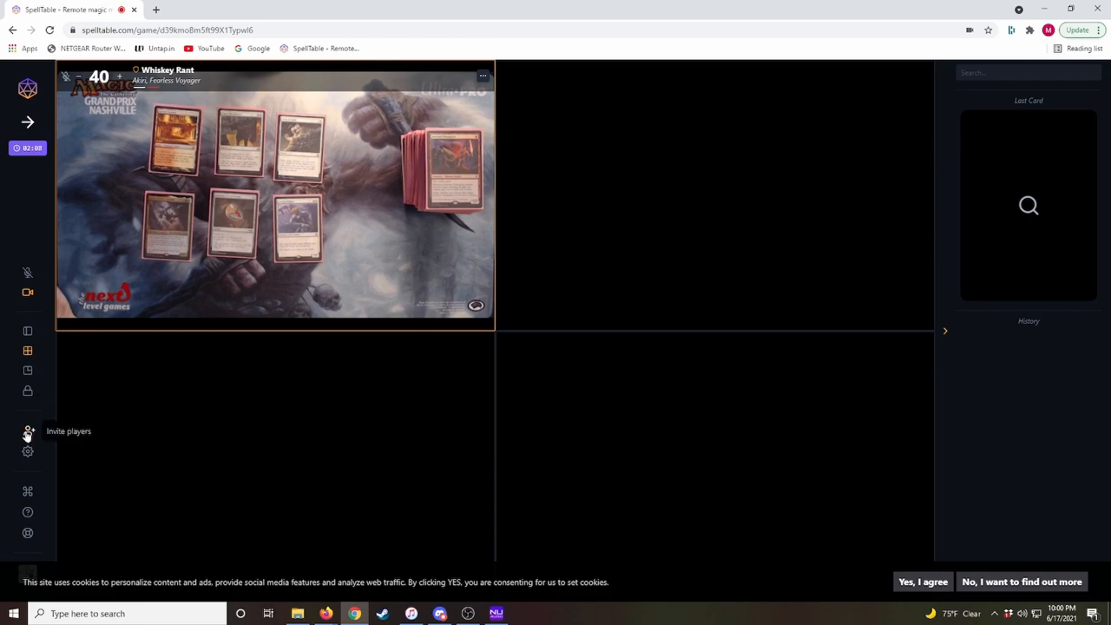
left_click(28, 431)
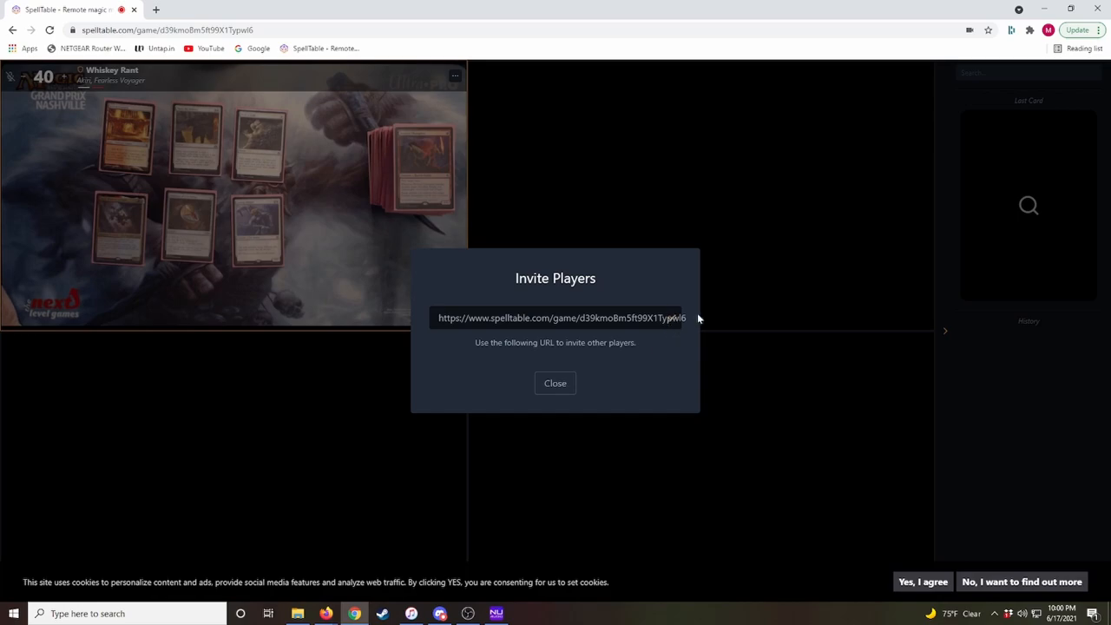
mouse_move(707, 396)
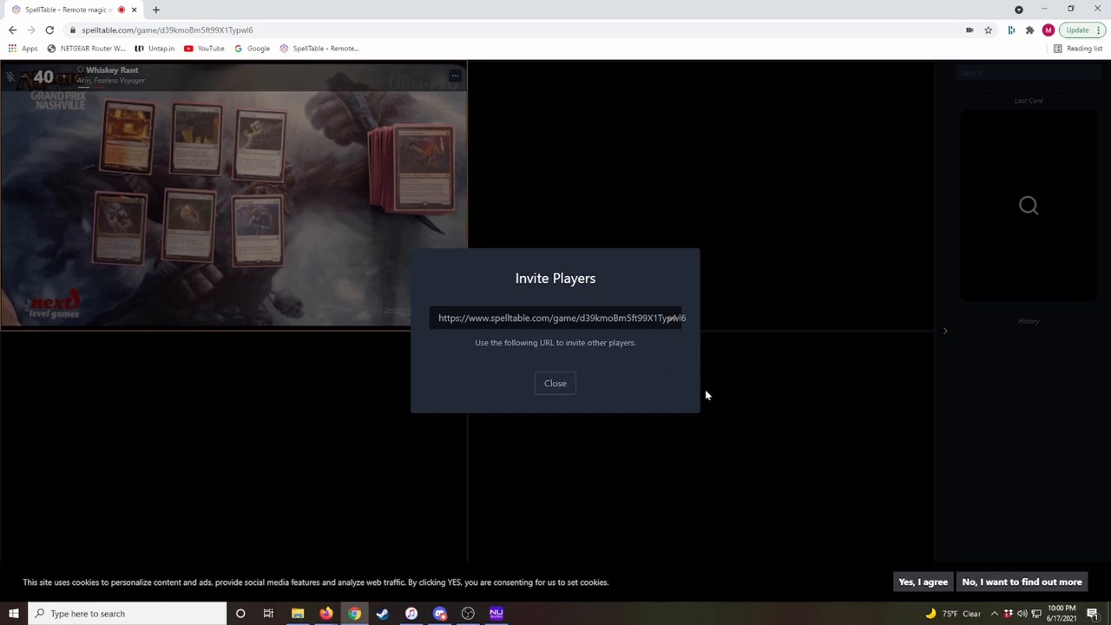
mouse_move(723, 410)
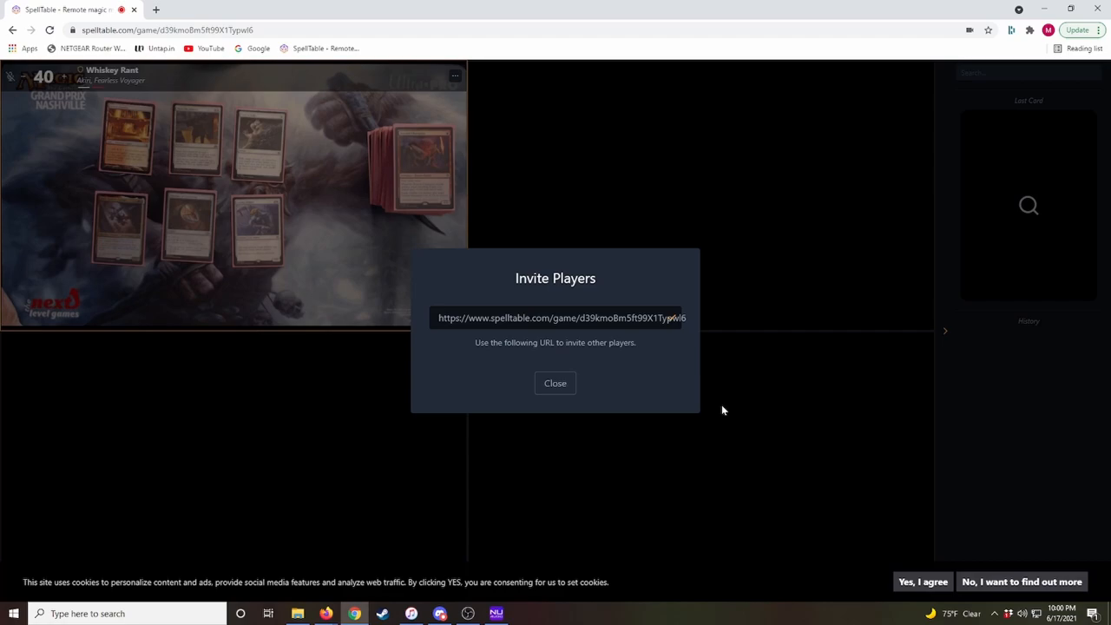
mouse_move(582, 380)
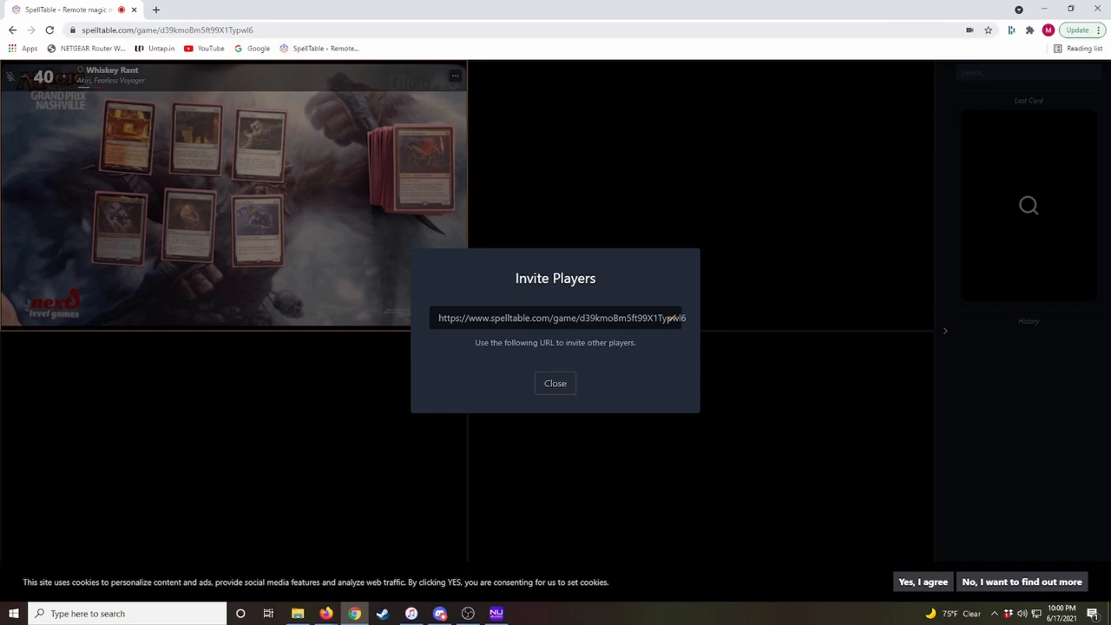
mouse_move(620, 363)
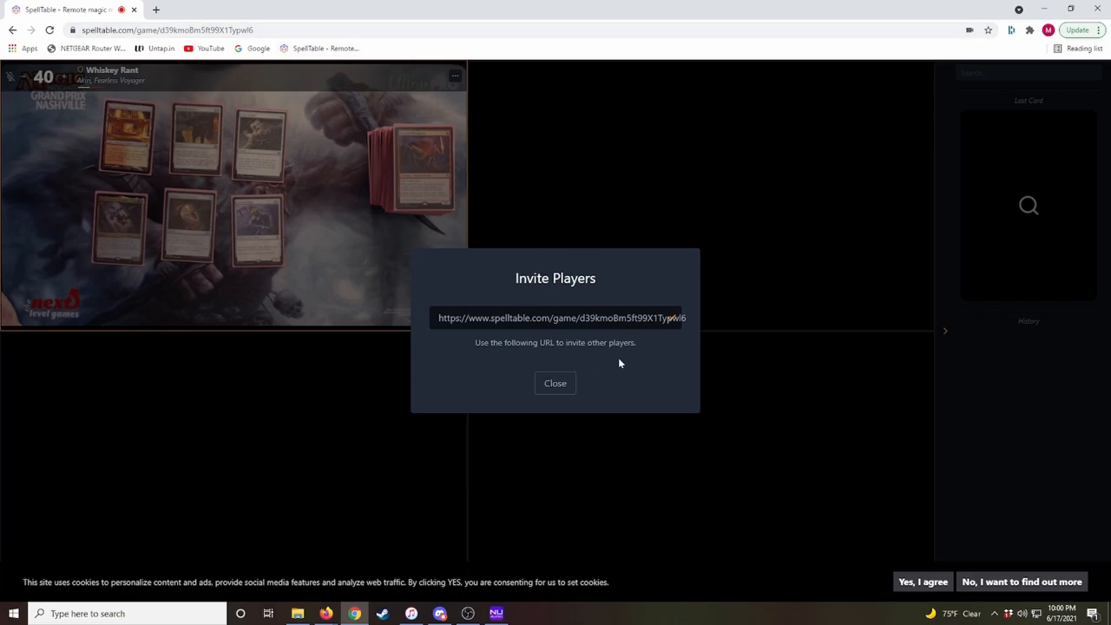
left_click(555, 383)
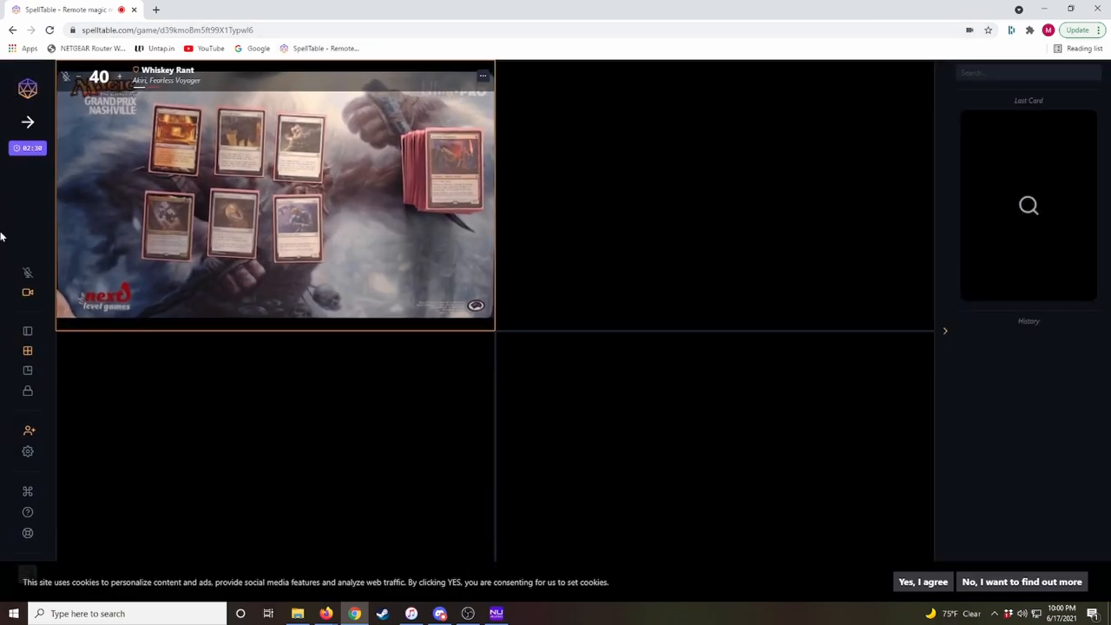
left_click(27, 450)
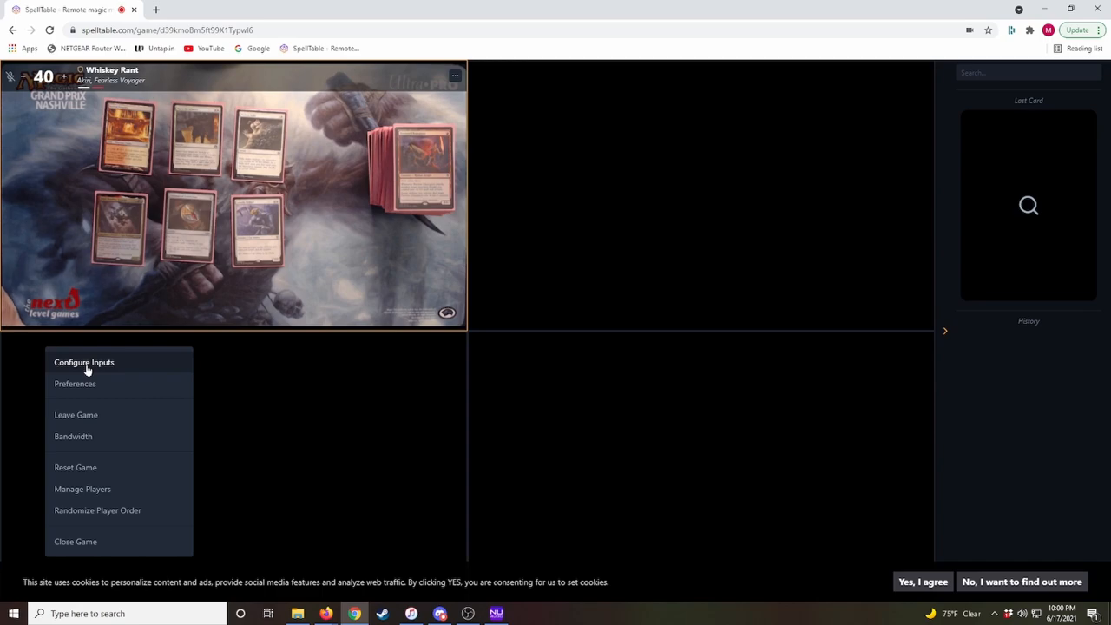
mouse_move(75, 384)
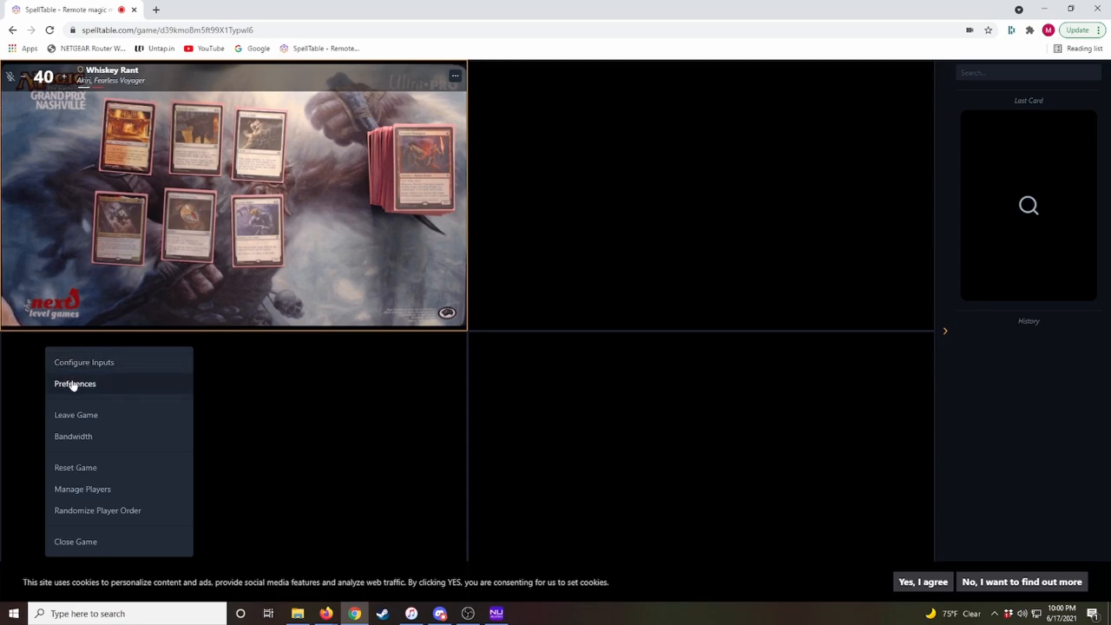
mouse_move(76, 467)
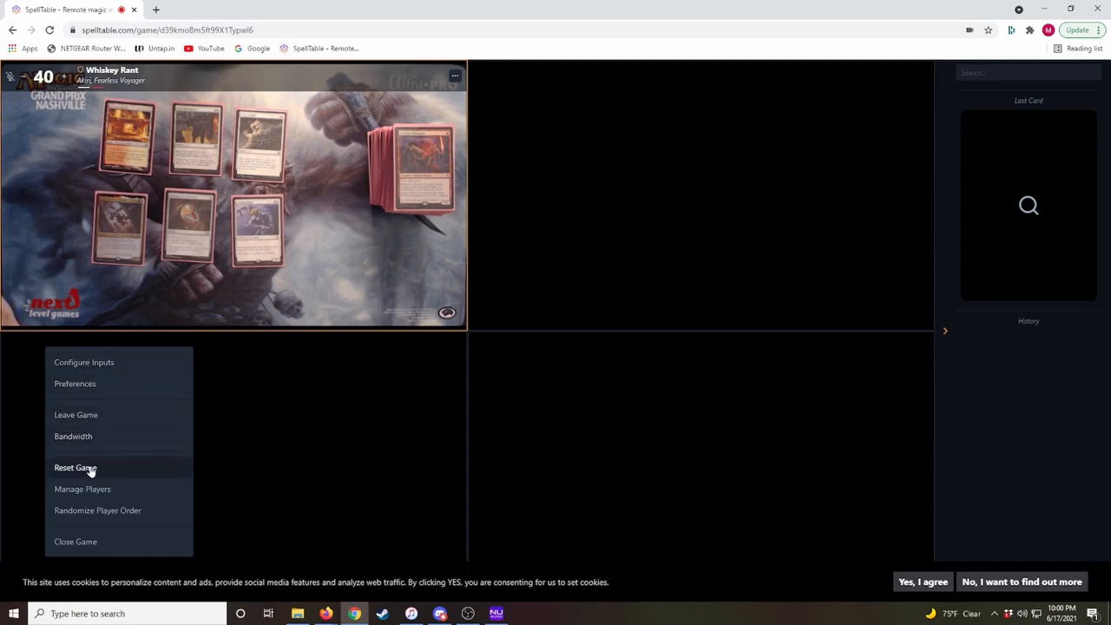
mouse_move(112, 510)
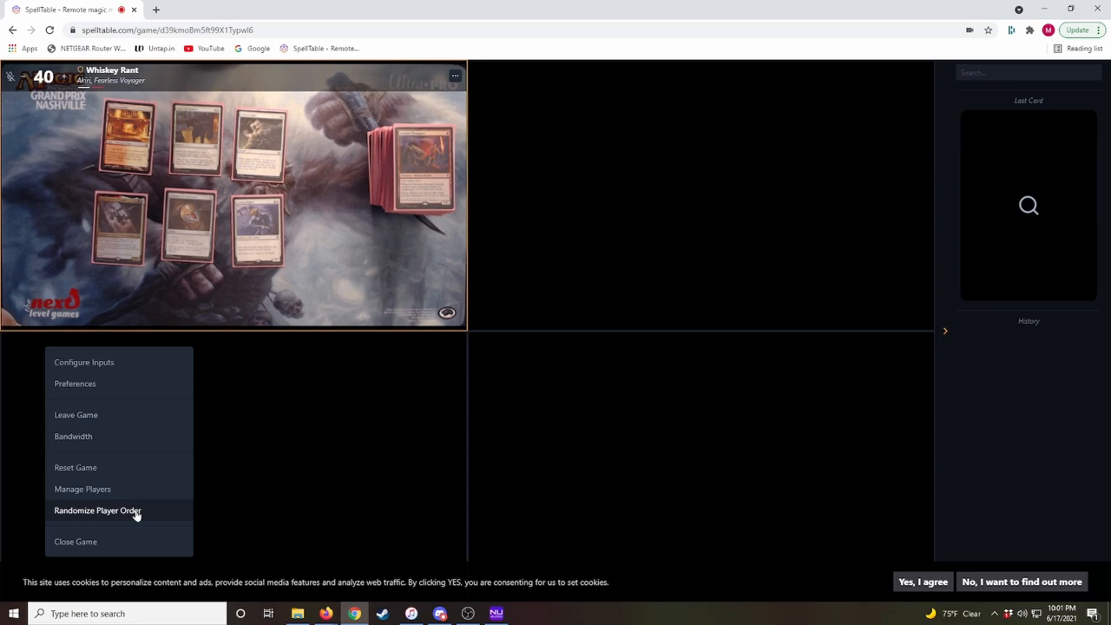
left_click(97, 509)
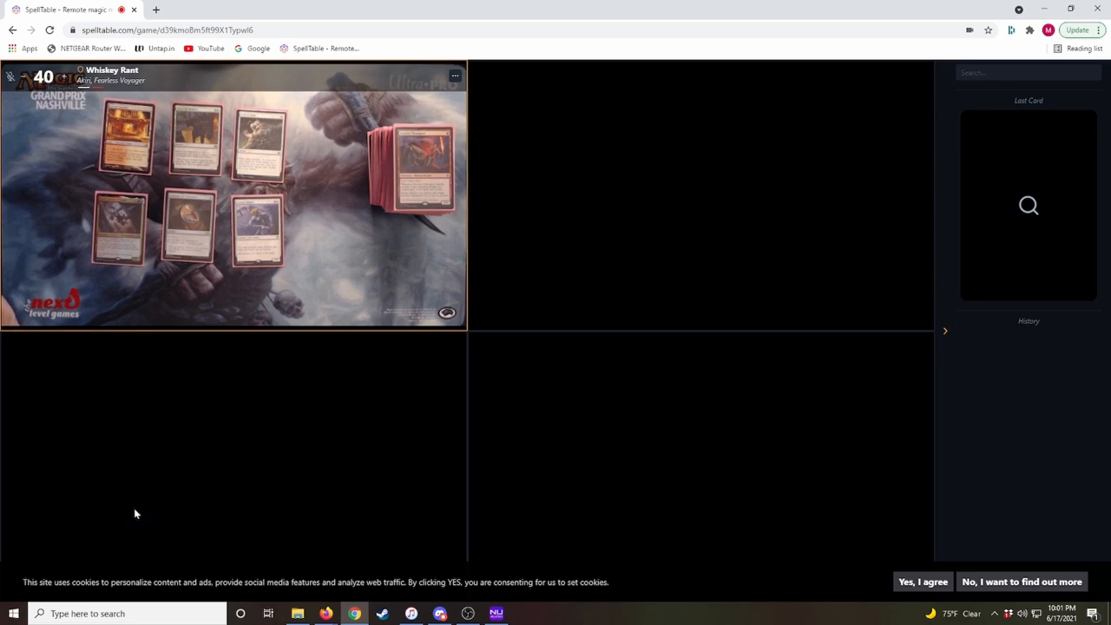
left_click(26, 452)
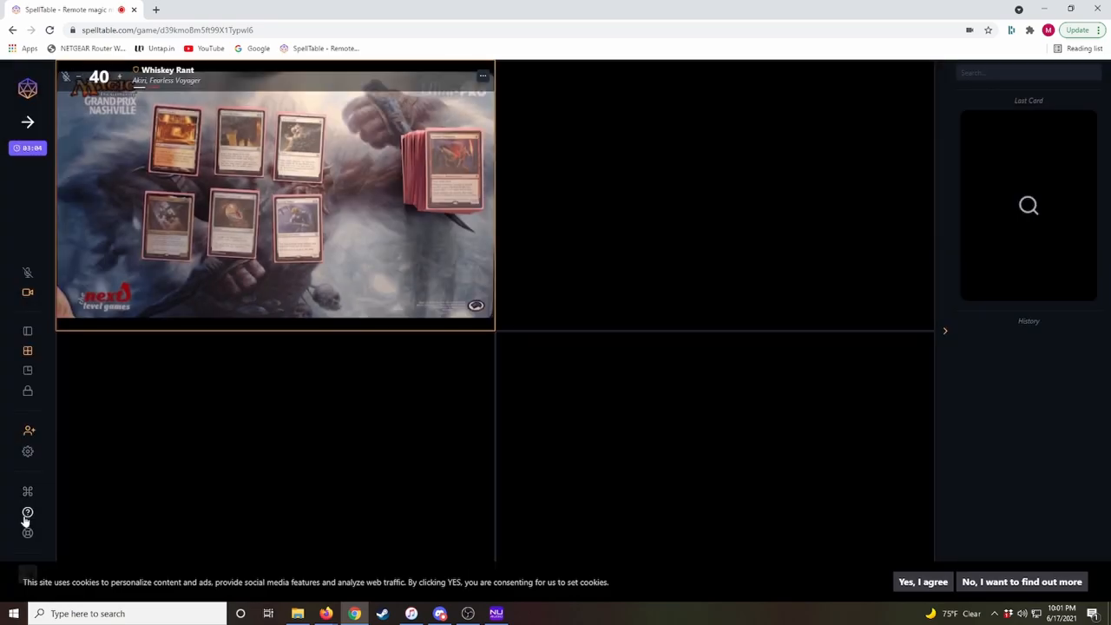
mouse_move(27, 533)
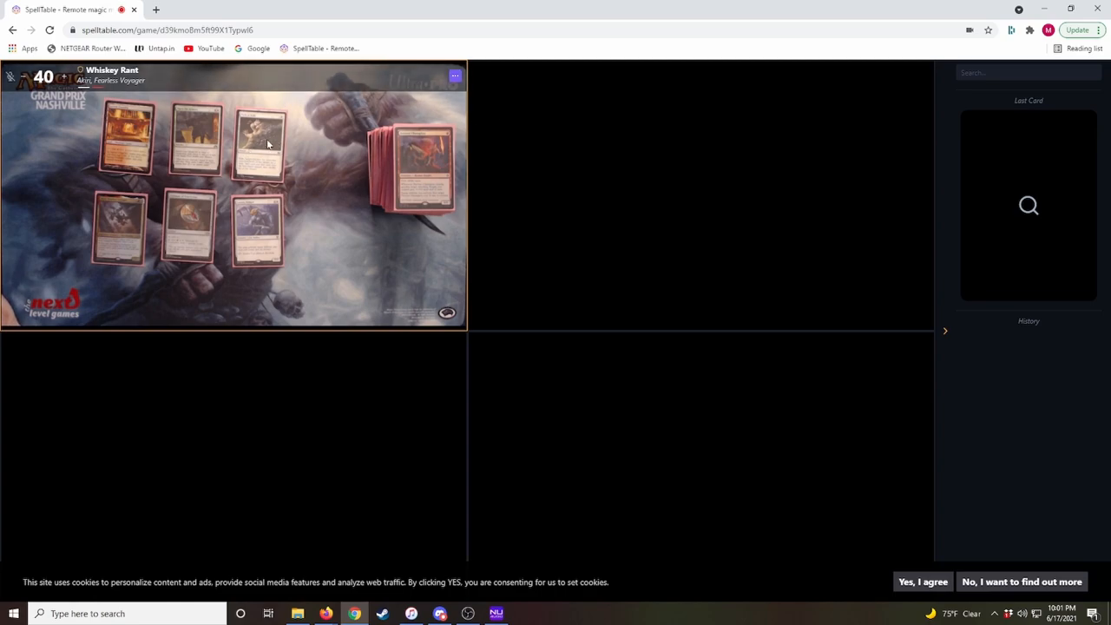
mouse_move(267, 164)
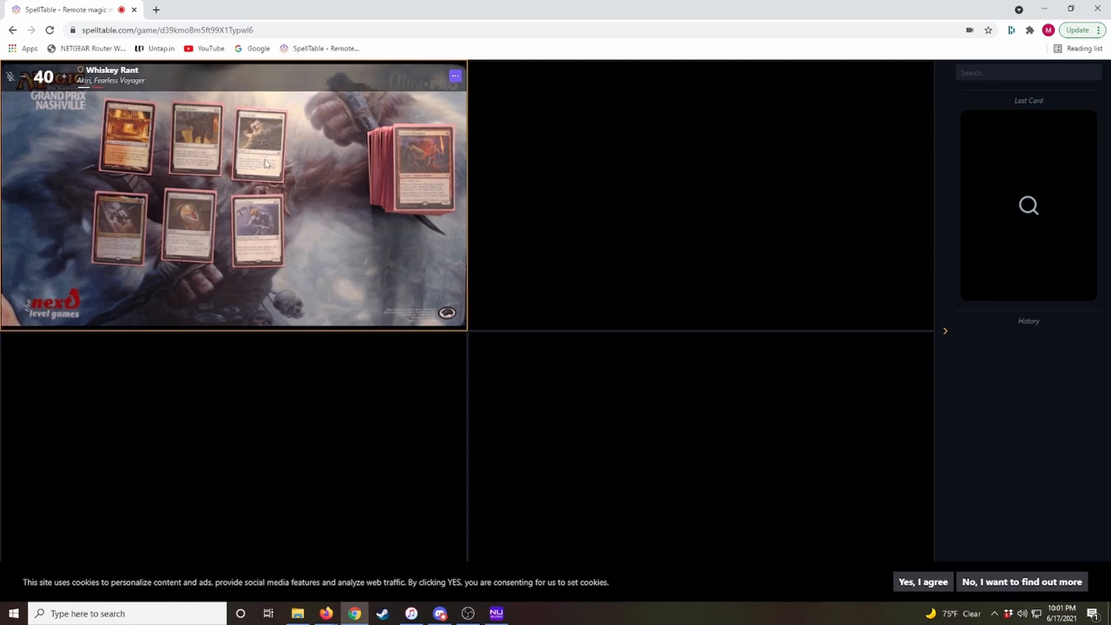
Identify Fervent Champion from the camera feed, then look up Greed in the sidebar.
left_click(258, 233)
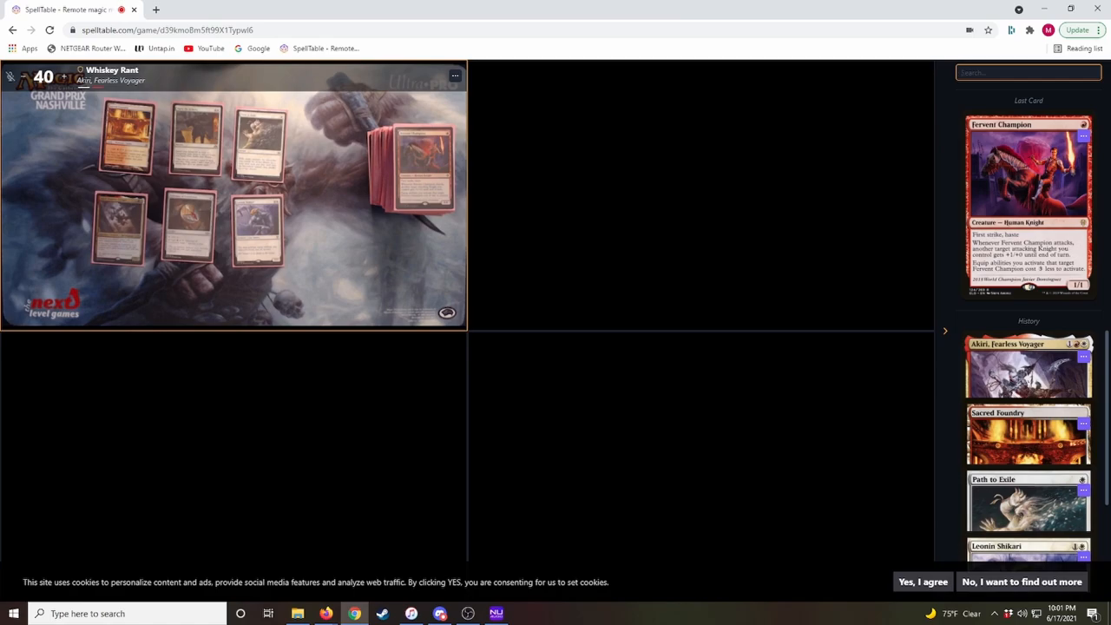
type("Greed")
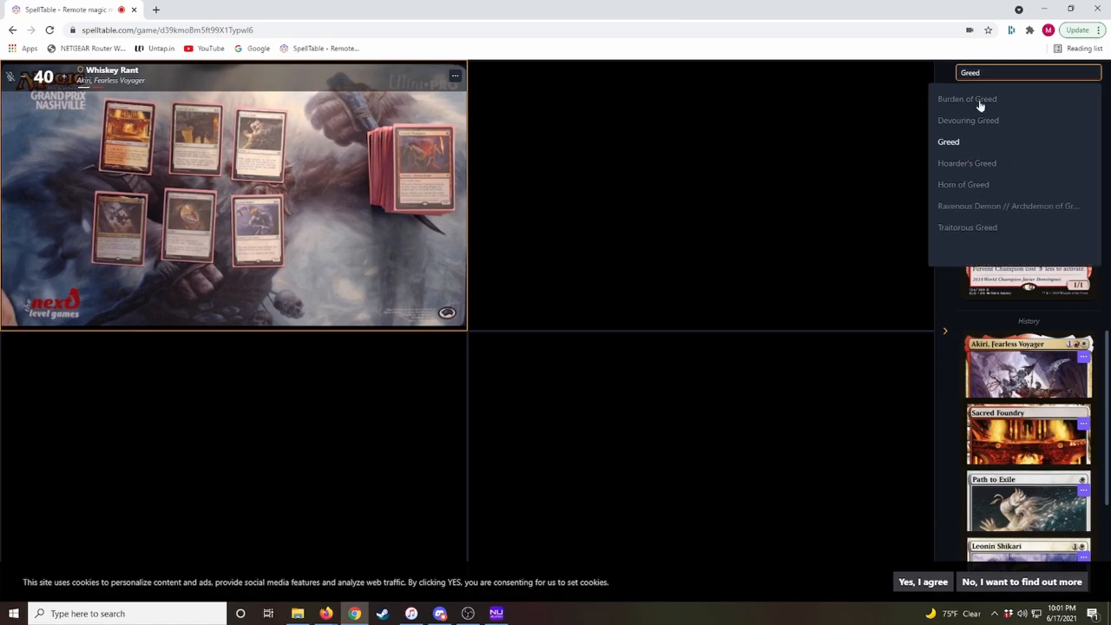
left_click(948, 142)
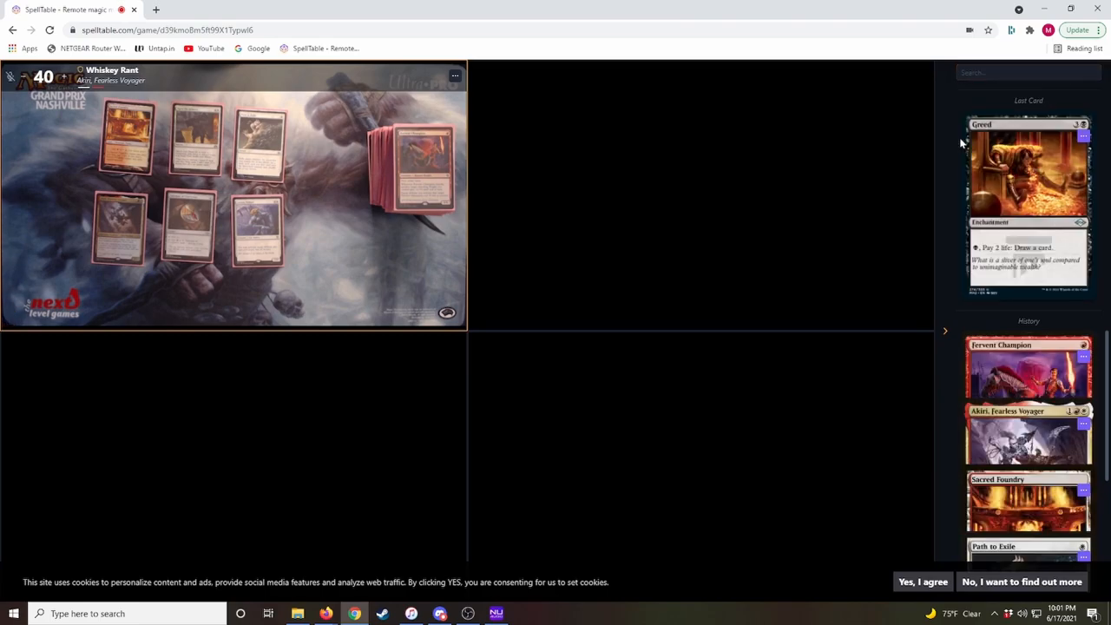
mouse_move(341, 186)
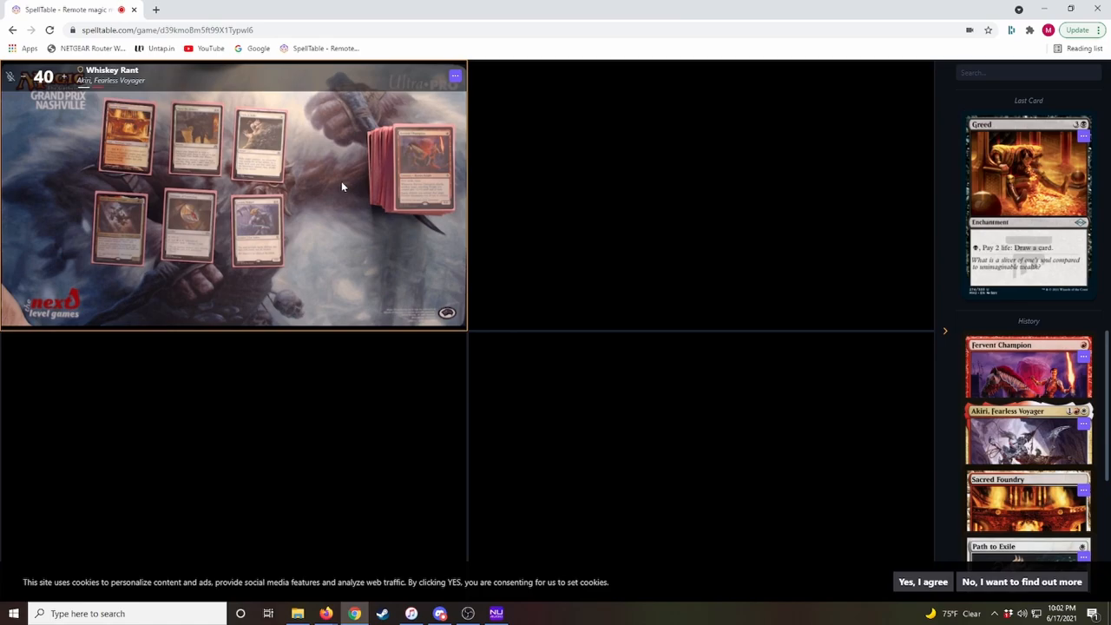
mouse_move(409, 532)
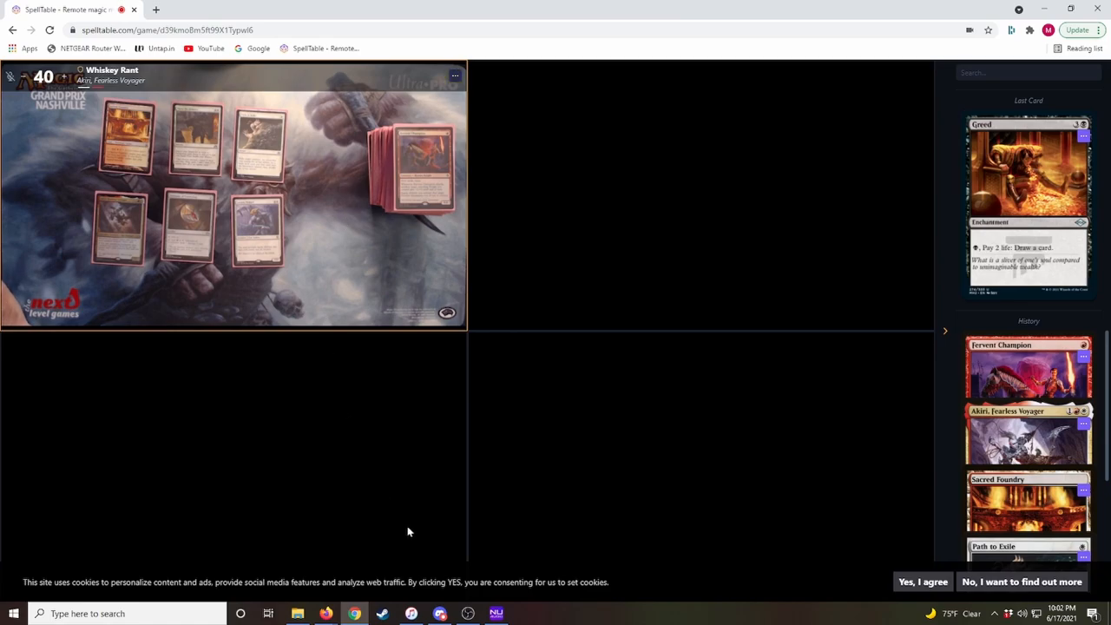
Switch to Discord on the DeckTuner server's #spelltable-lfg channel.
left_click(440, 614)
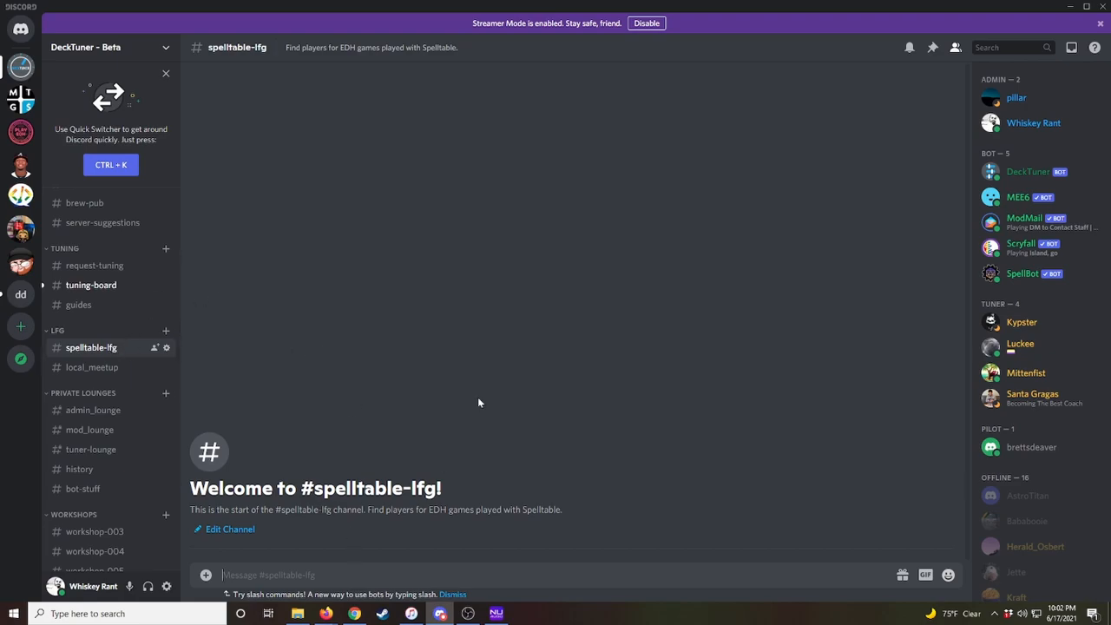
mouse_move(554, 320)
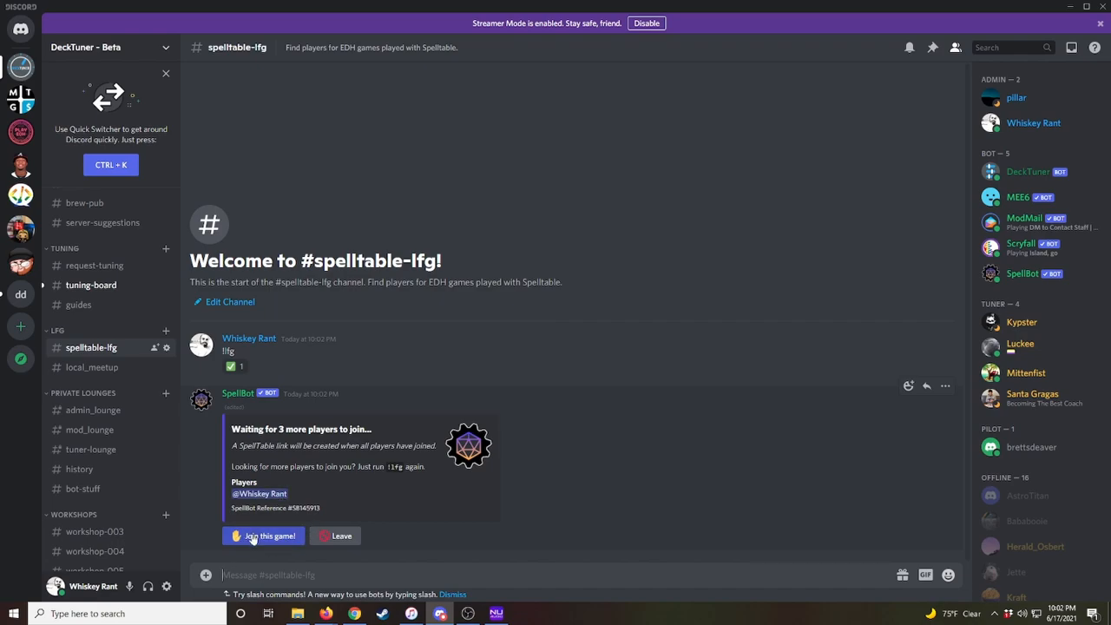
mouse_move(343, 546)
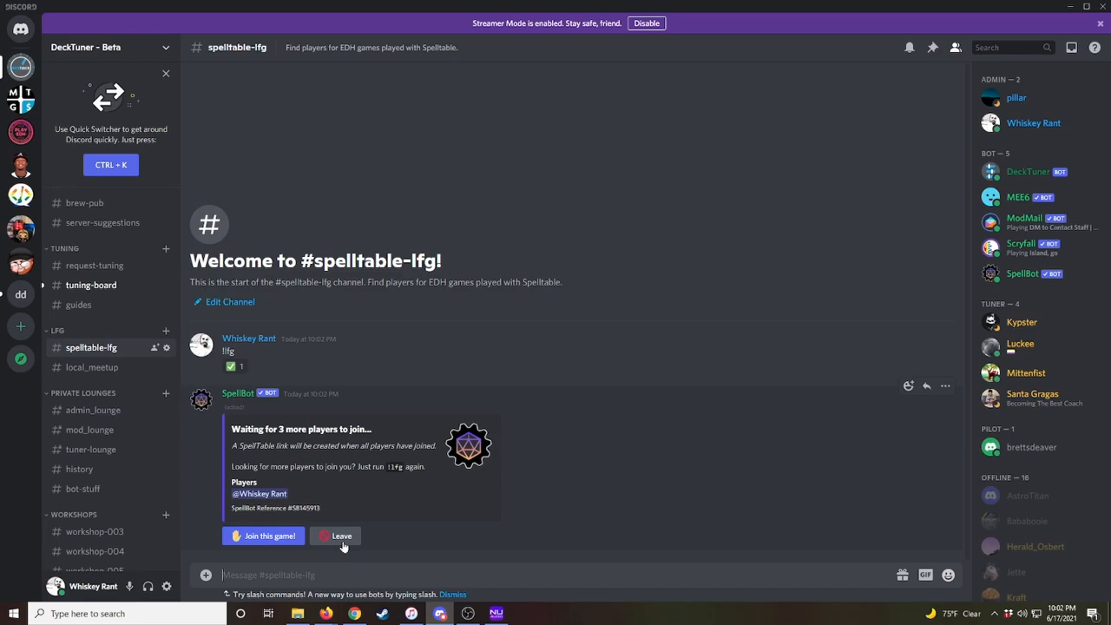
mouse_move(388, 487)
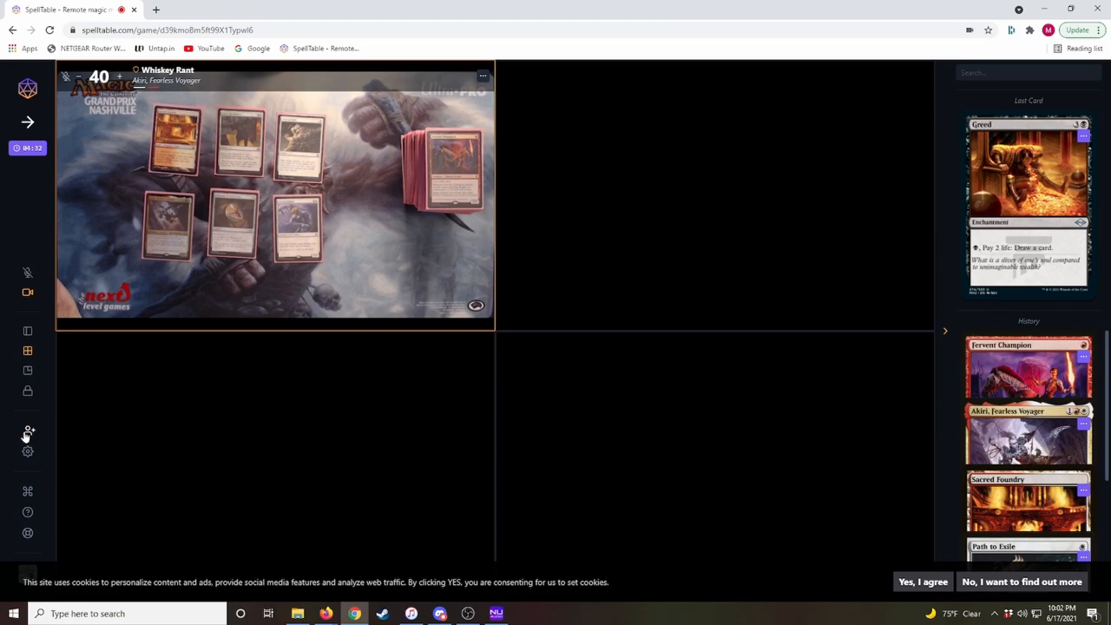
left_click(28, 432)
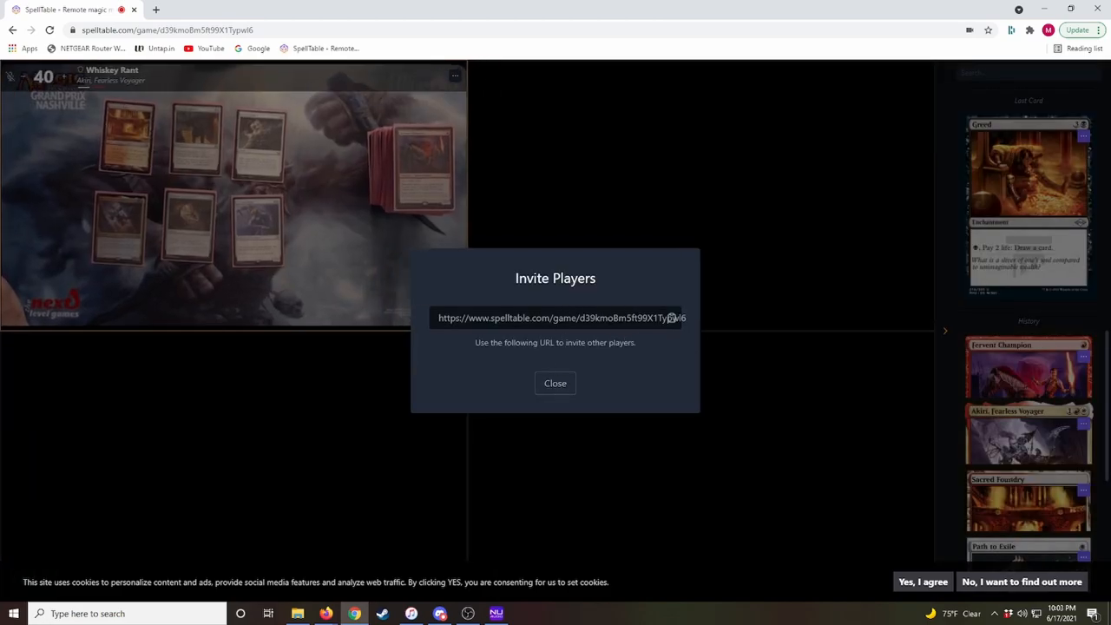
mouse_move(555, 383)
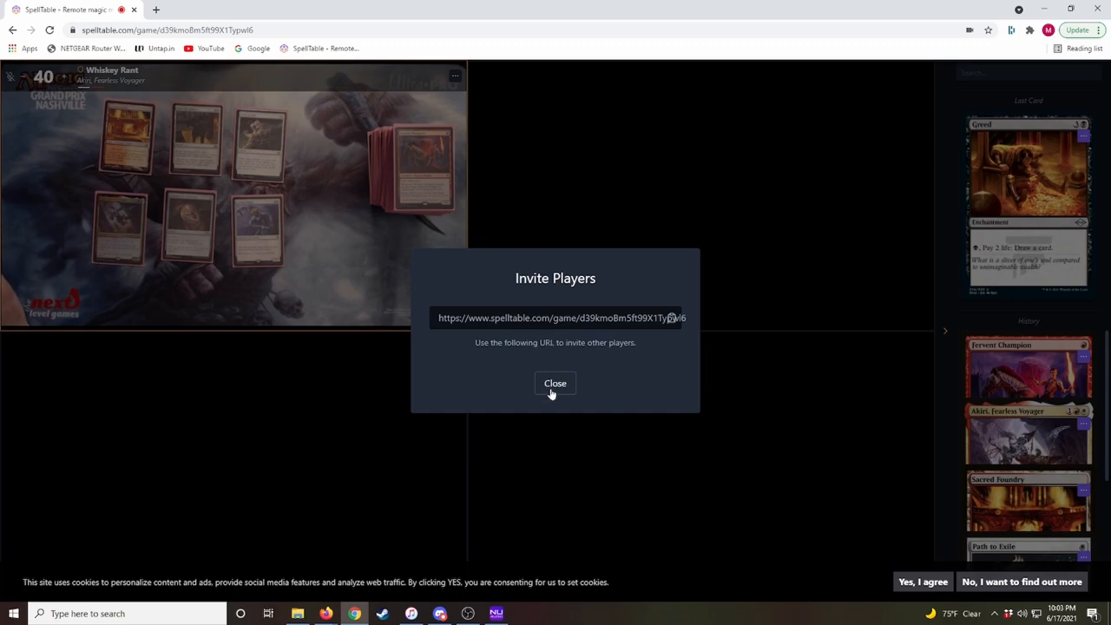
left_click(554, 383)
type("!lfg ca")
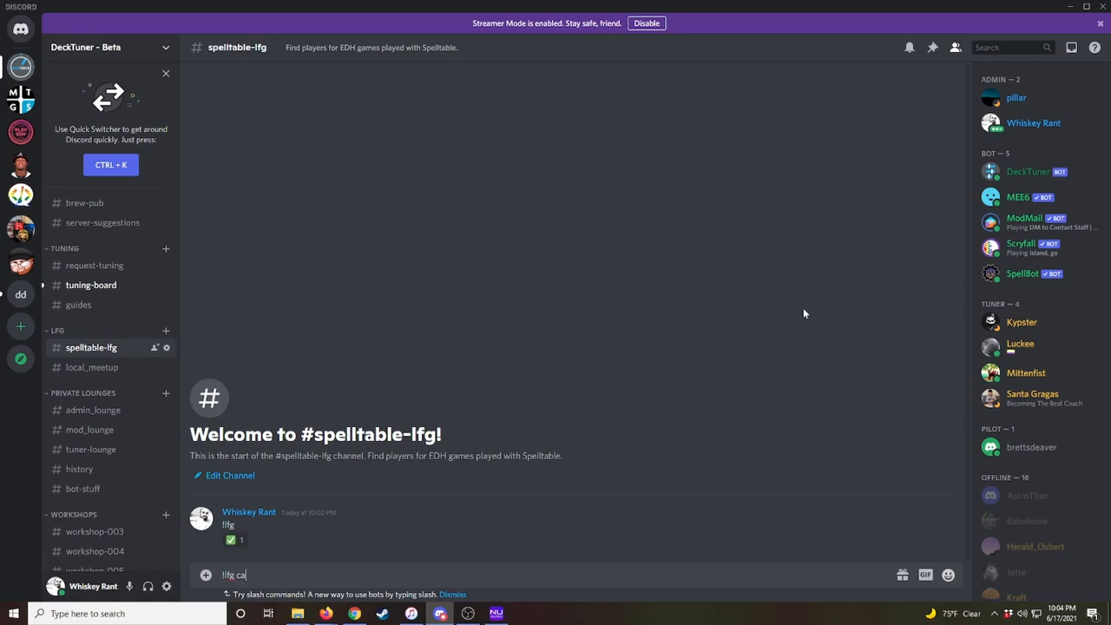
Send '!lfg casual' so SpellBot waits for 3 more casual players.
key("enter")
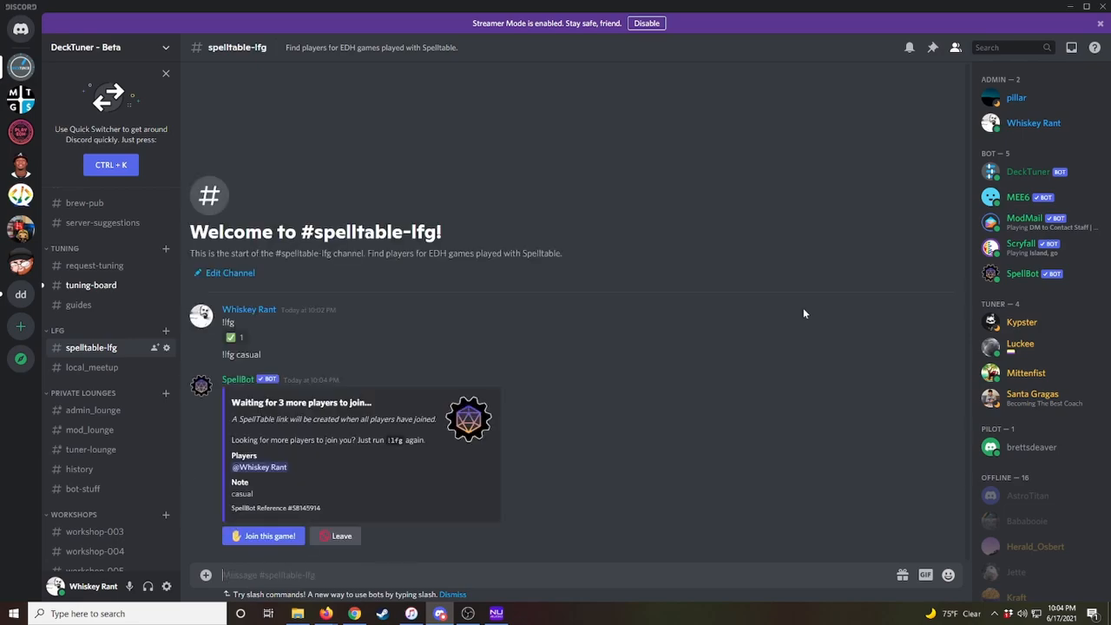